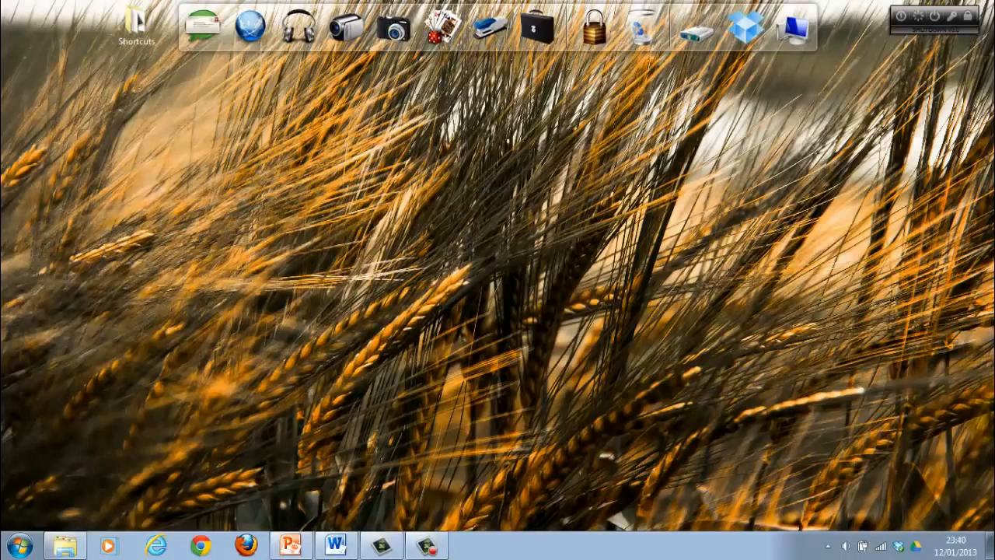
# - Bring the recovered Pamperville v3 document to the front via the Word taskbar button
pyautogui.click(334, 544)
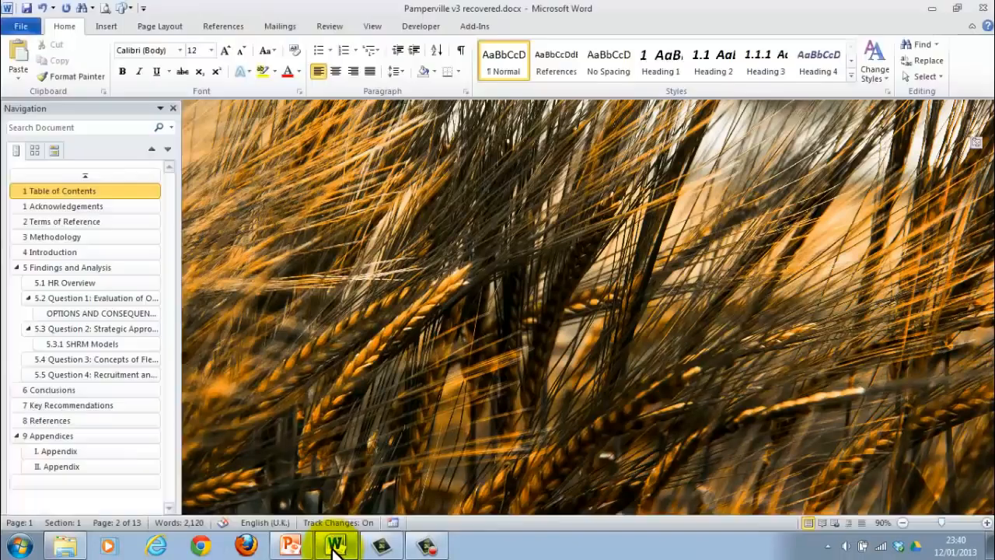
pyautogui.click(334, 545)
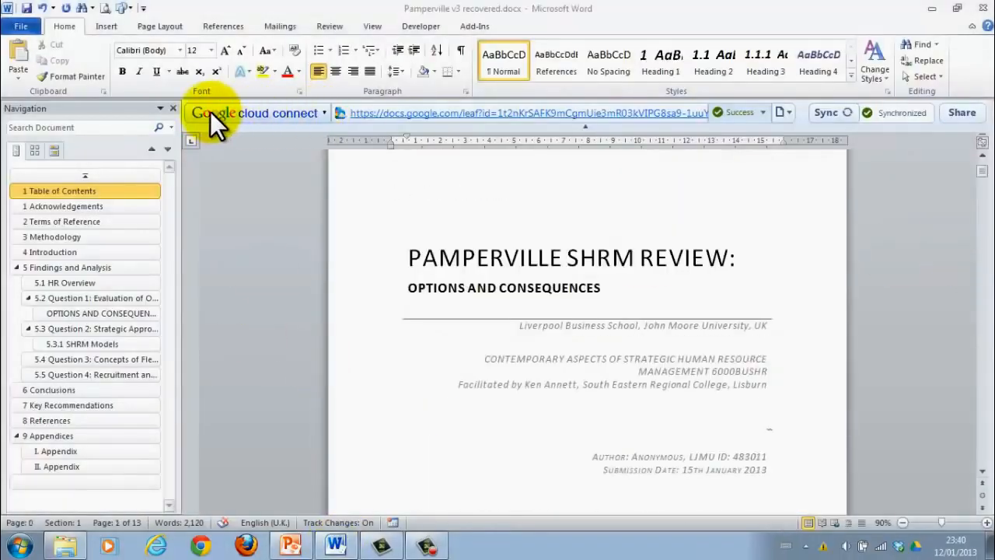
pyautogui.moveTo(584, 137)
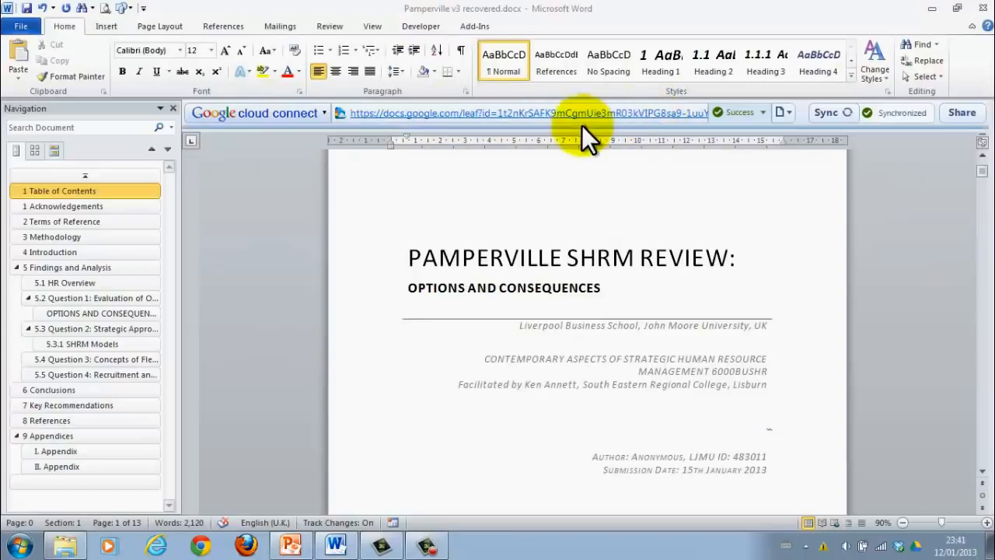
pyautogui.moveTo(591, 140)
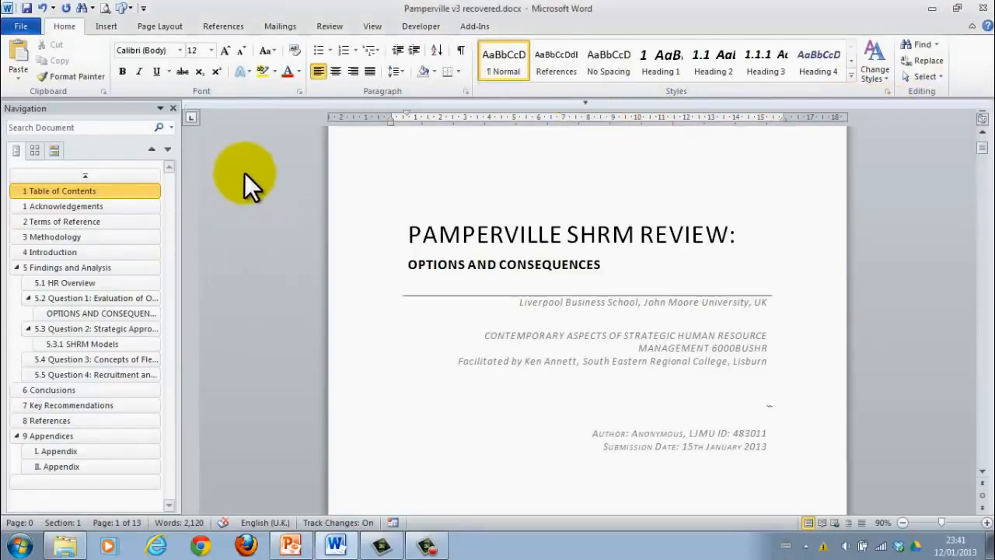
pyautogui.moveTo(267, 121)
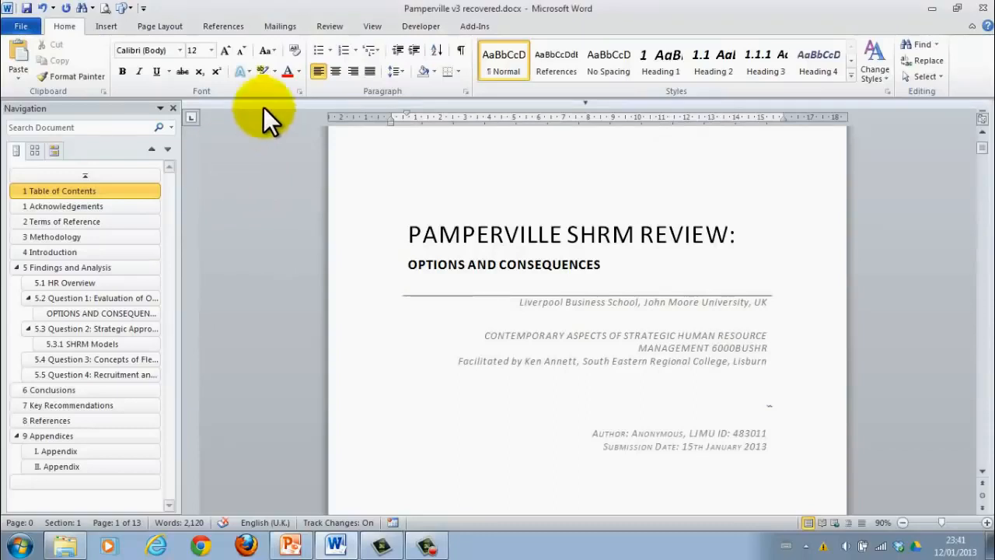
pyautogui.moveTo(656, 364)
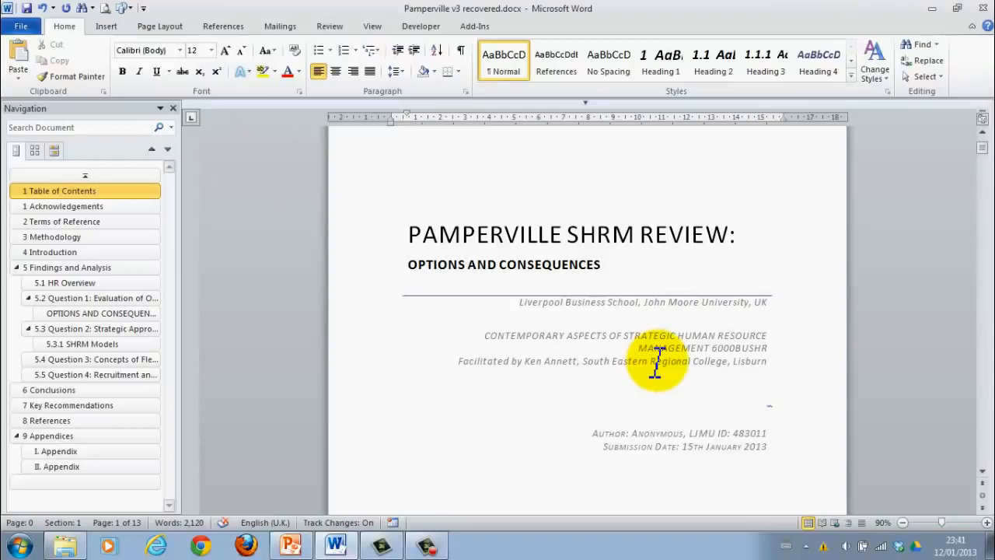
pyautogui.moveTo(671, 293)
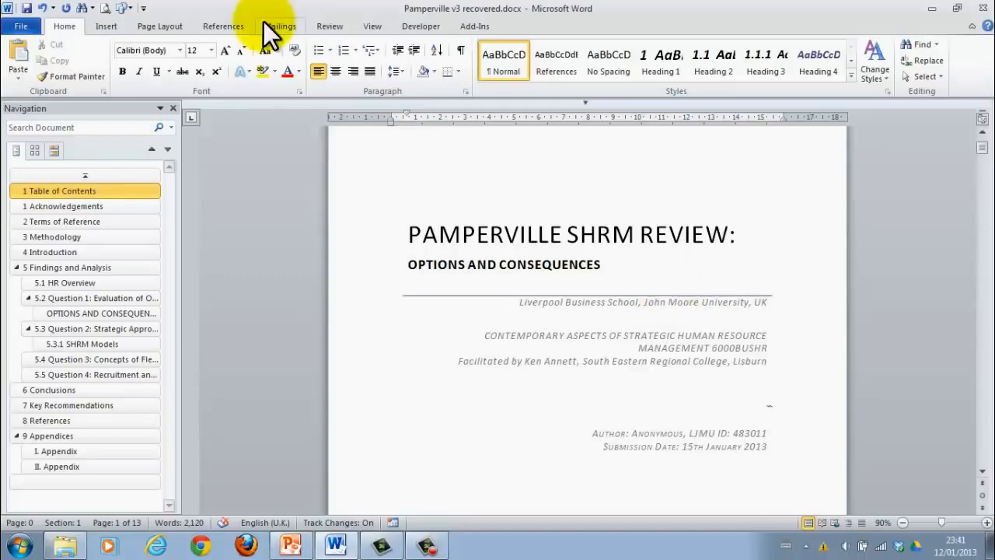
pyautogui.moveTo(18, 31)
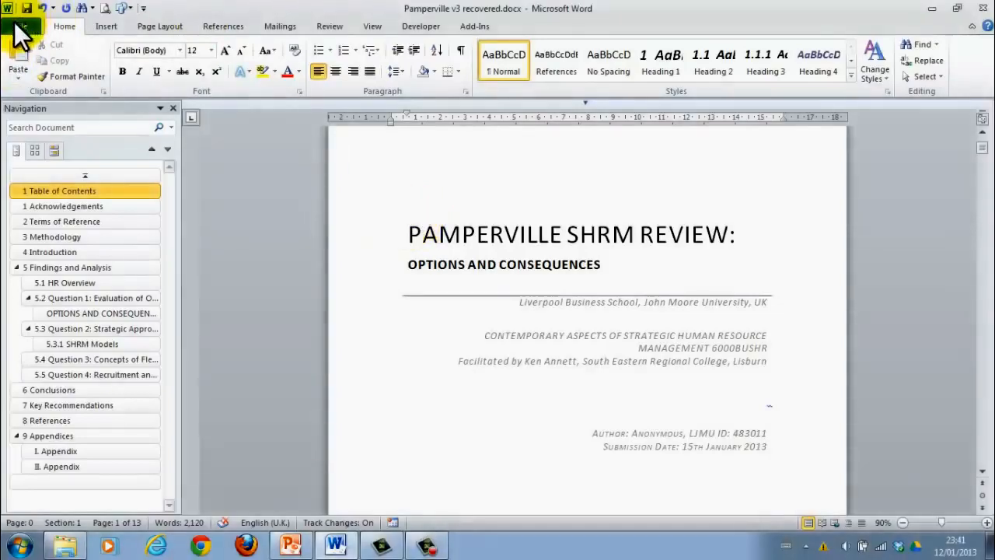
pyautogui.click(21, 25)
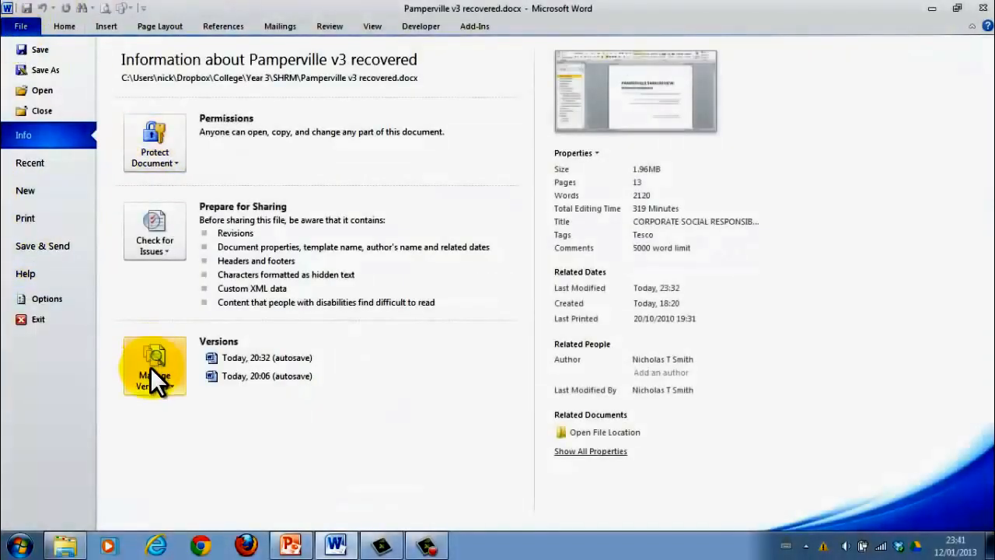
pyautogui.moveTo(155, 381)
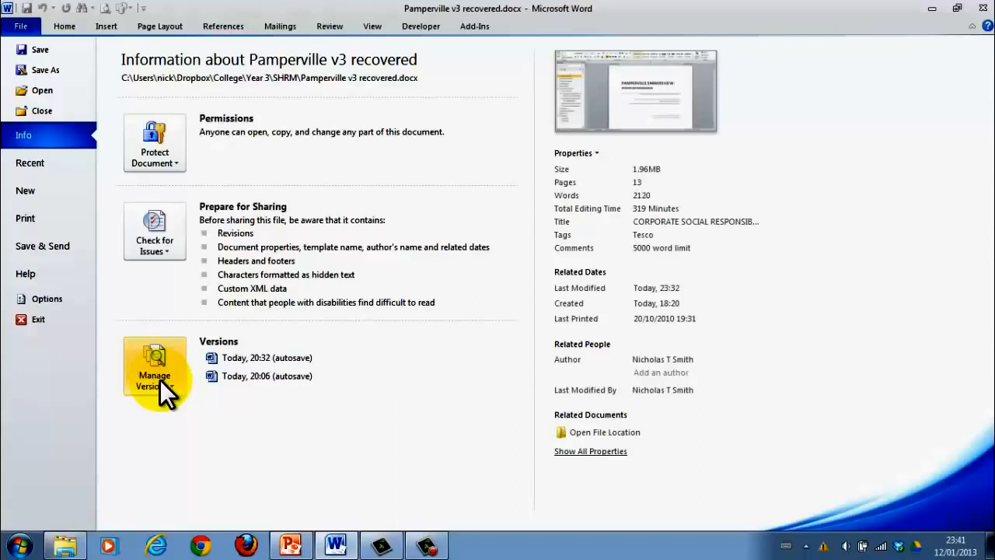
pyautogui.moveTo(261, 358)
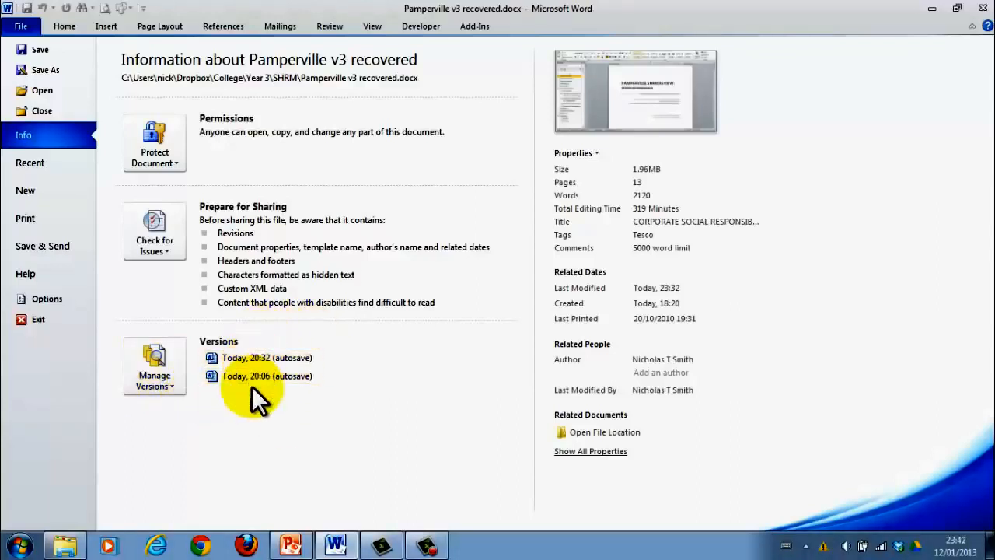
pyautogui.moveTo(261, 423)
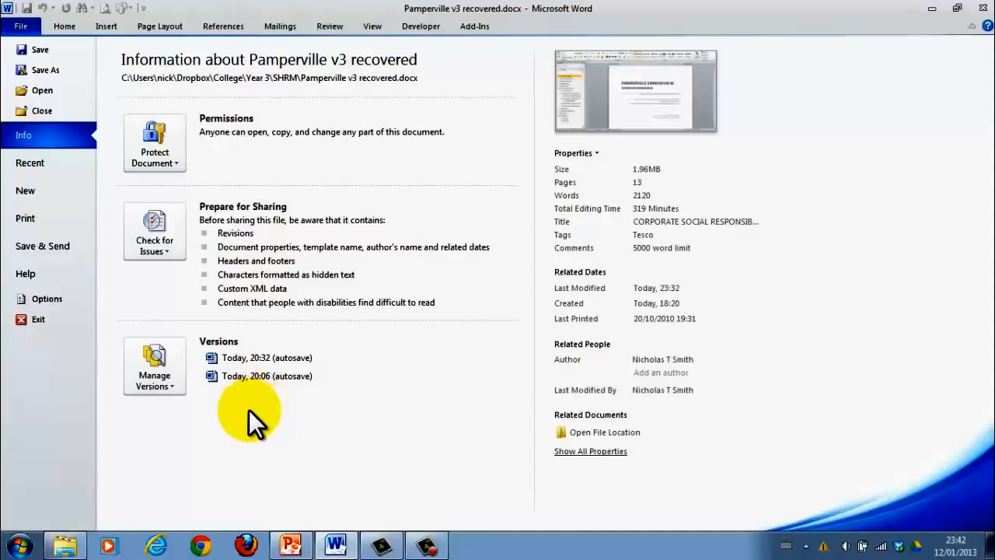
pyautogui.moveTo(154, 365)
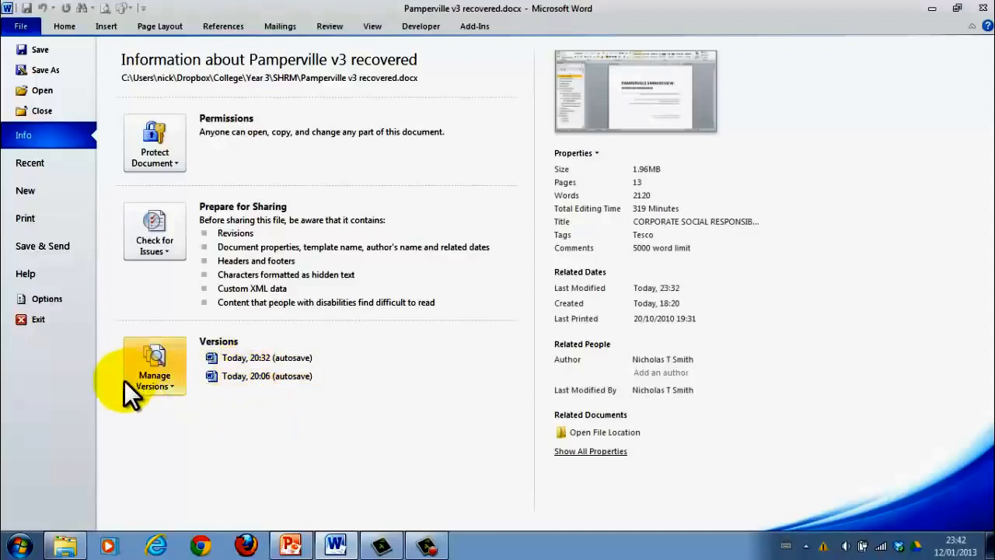
pyautogui.click(154, 370)
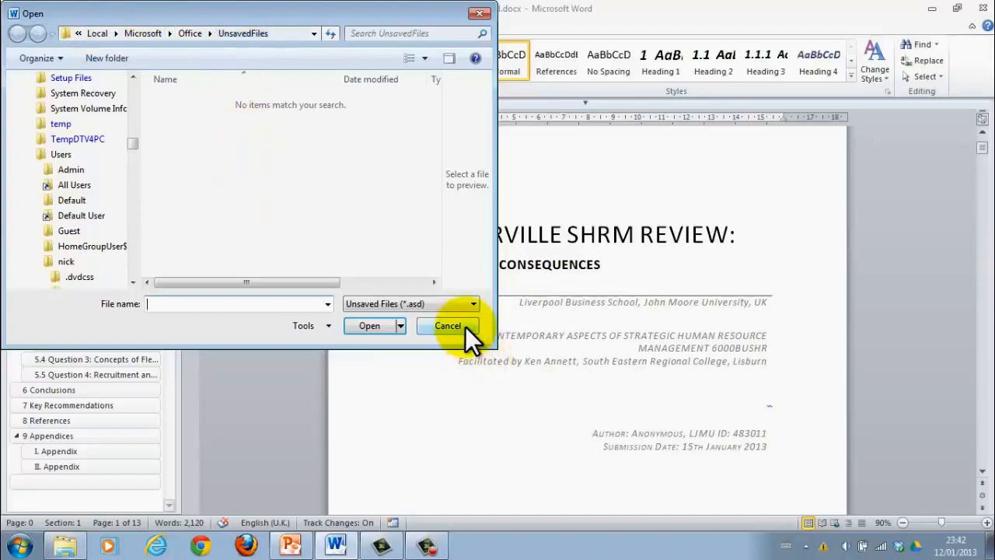
pyautogui.click(448, 326)
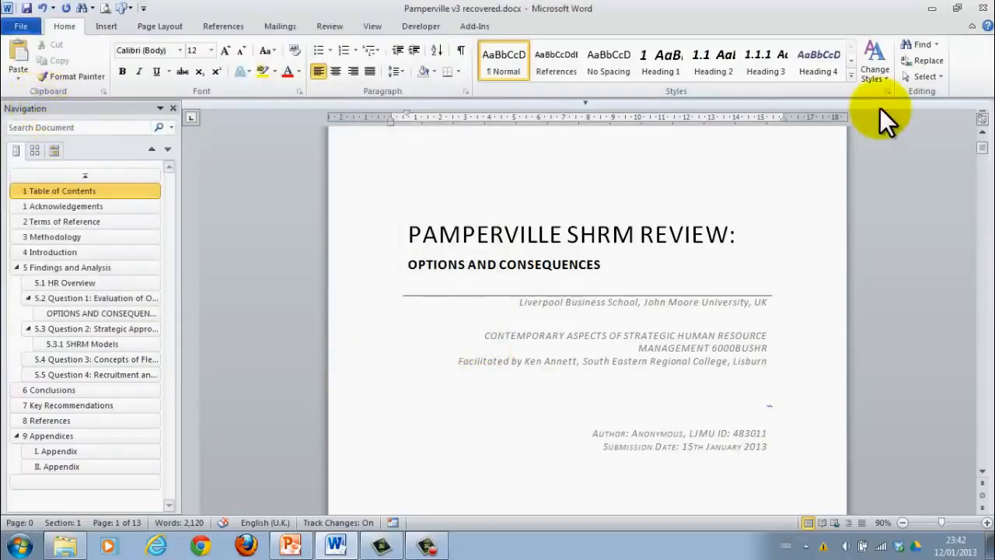
pyautogui.moveTo(828, 274)
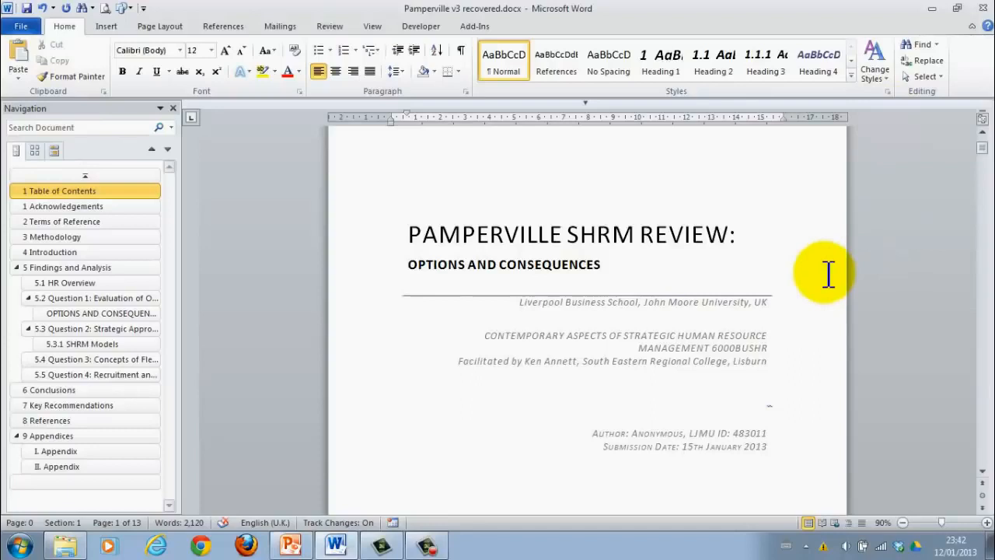
pyautogui.moveTo(821, 271)
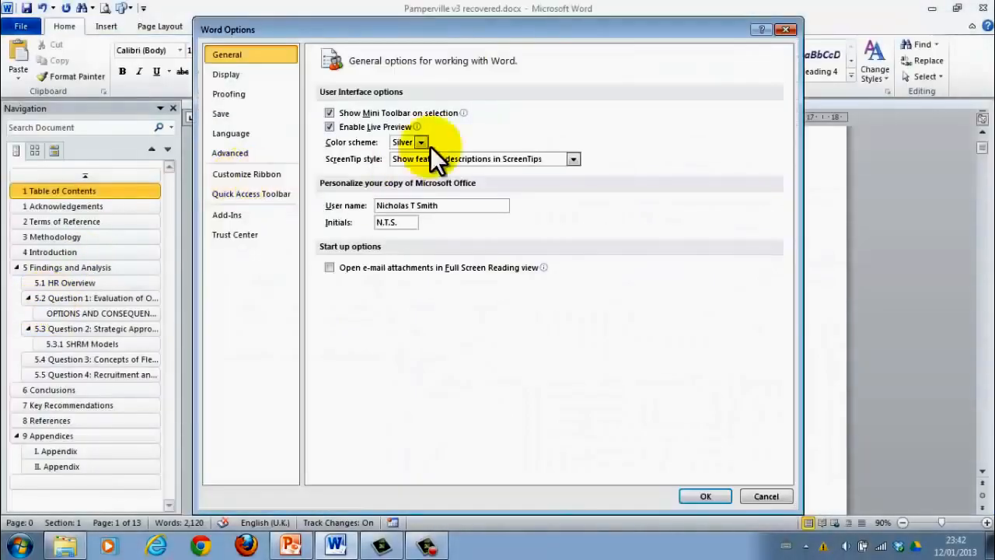
# - Set the AutoRecover save interval to 10 minutes in Word's Save options and apply it
pyautogui.click(221, 114)
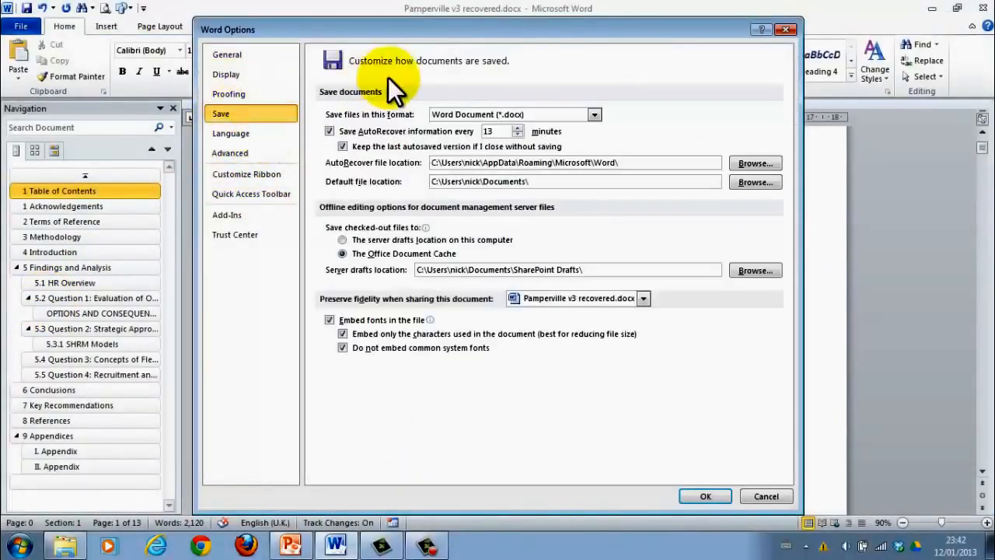
pyautogui.moveTo(360, 139)
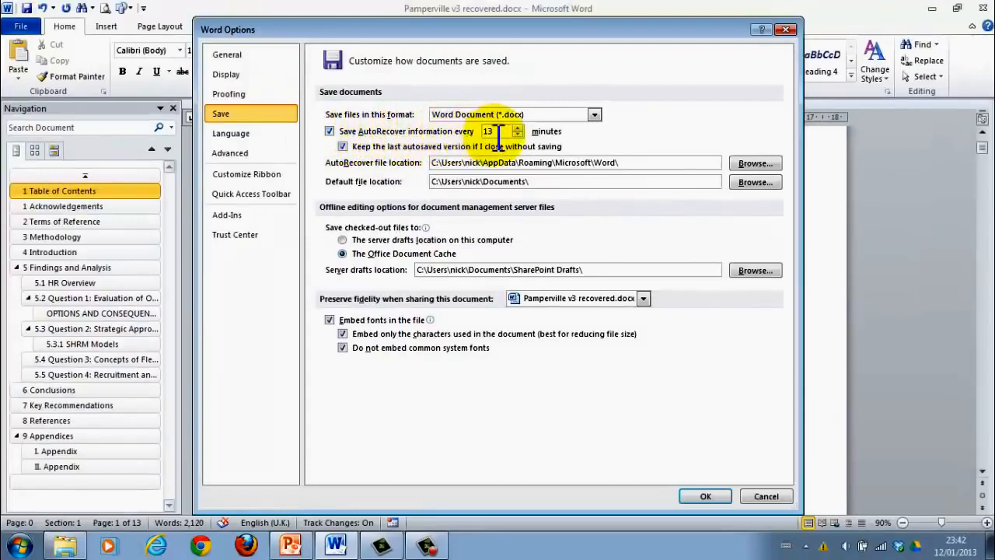
pyautogui.click(516, 128)
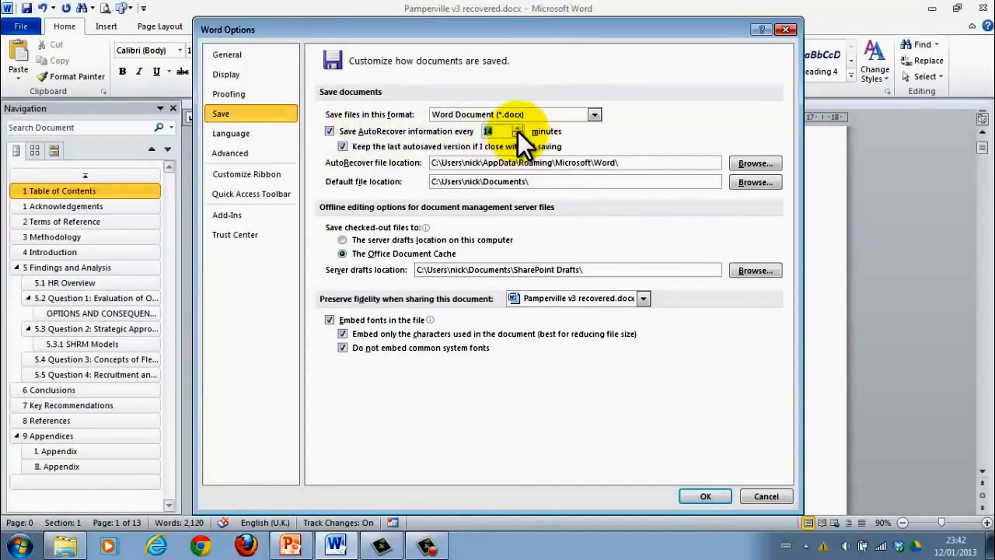
pyautogui.click(518, 134)
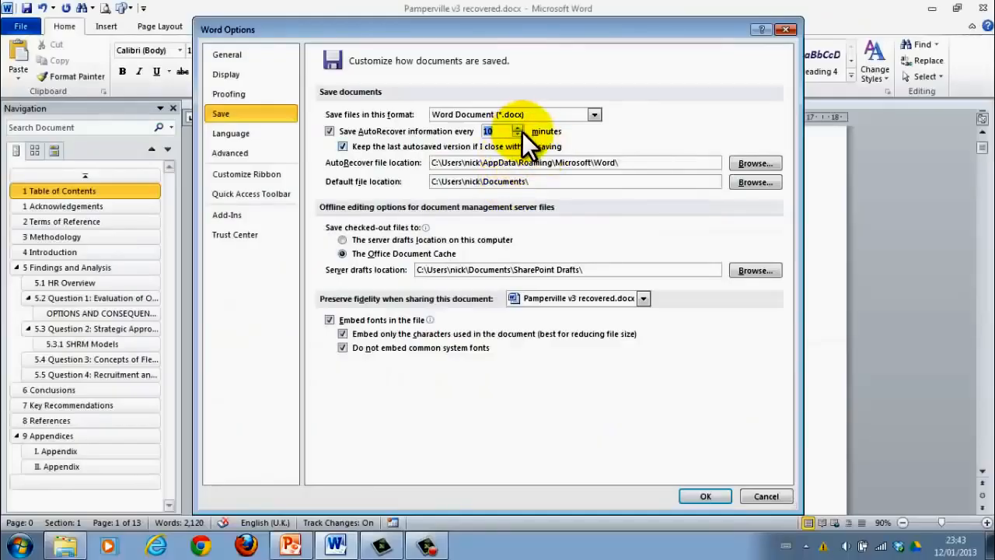
pyautogui.moveTo(376, 140)
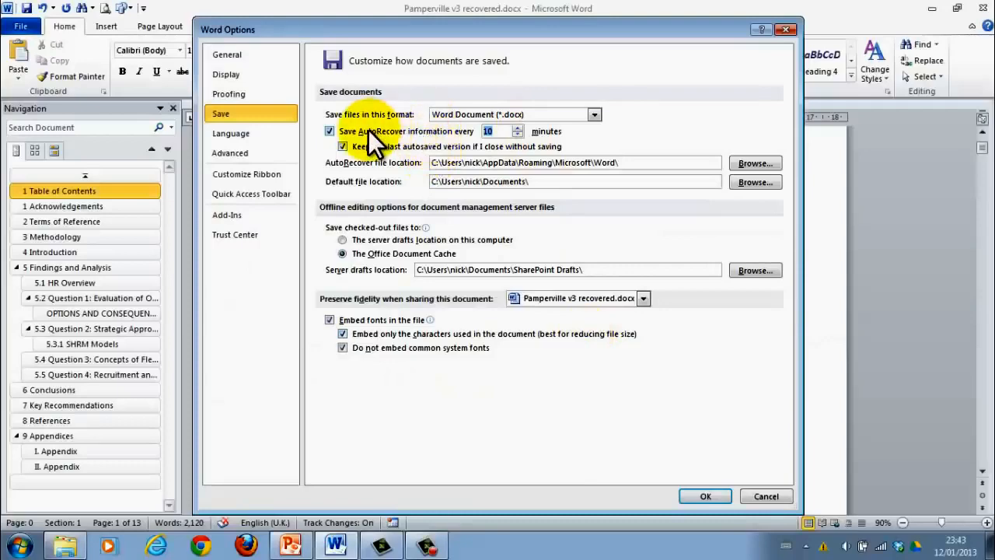
pyautogui.click(706, 496)
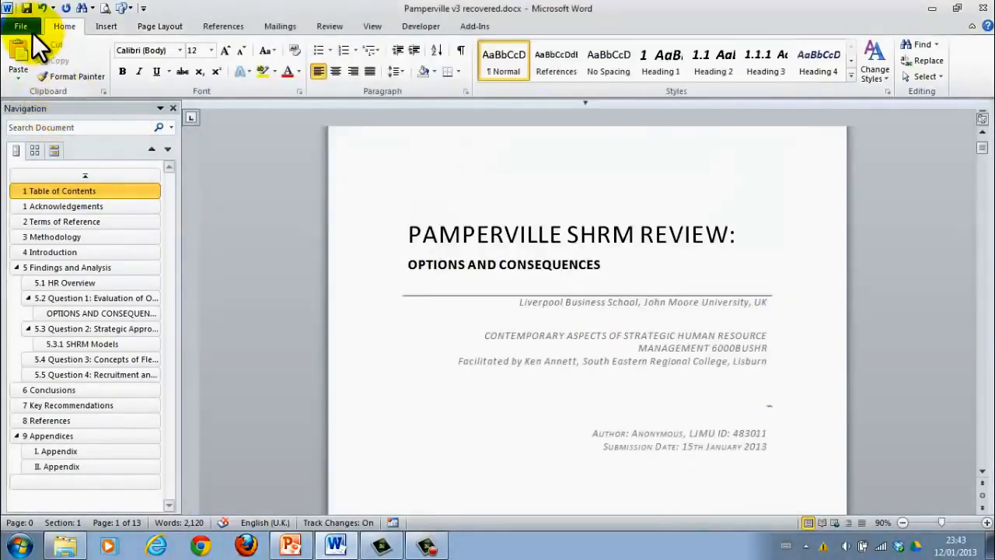
# - Browse the C drive into Users and enter the nick profile folder
pyautogui.click(22, 25)
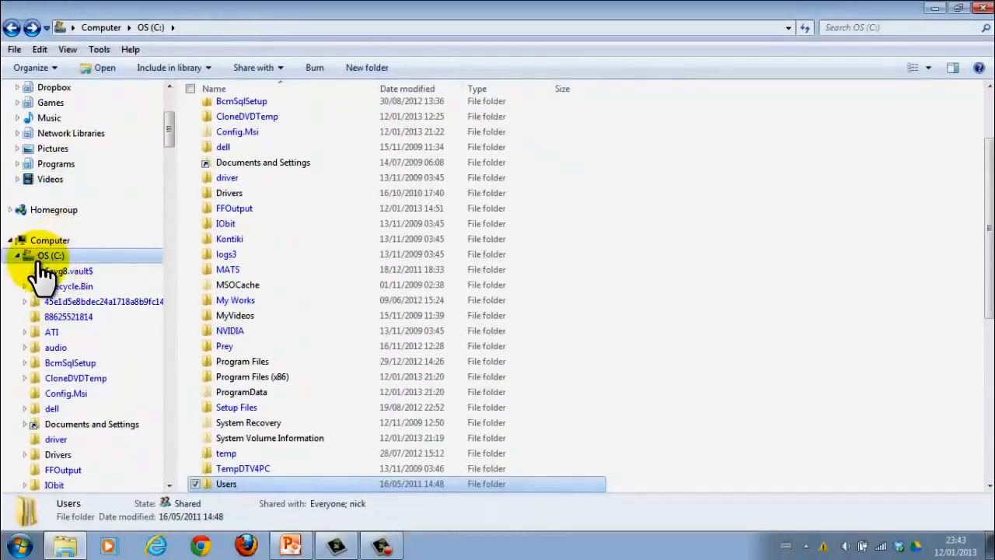
pyautogui.moveTo(140, 140)
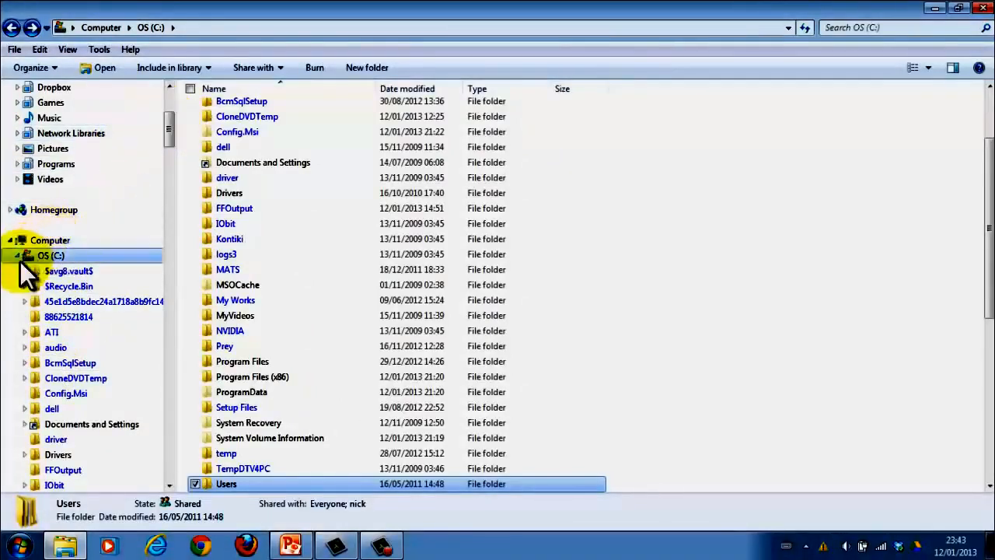
pyautogui.scroll(3)
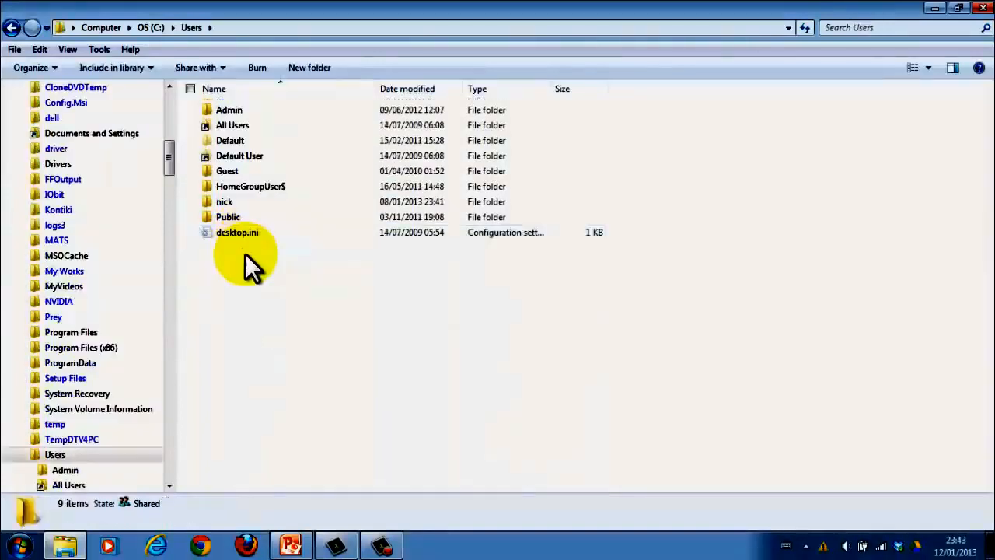
pyautogui.click(227, 217)
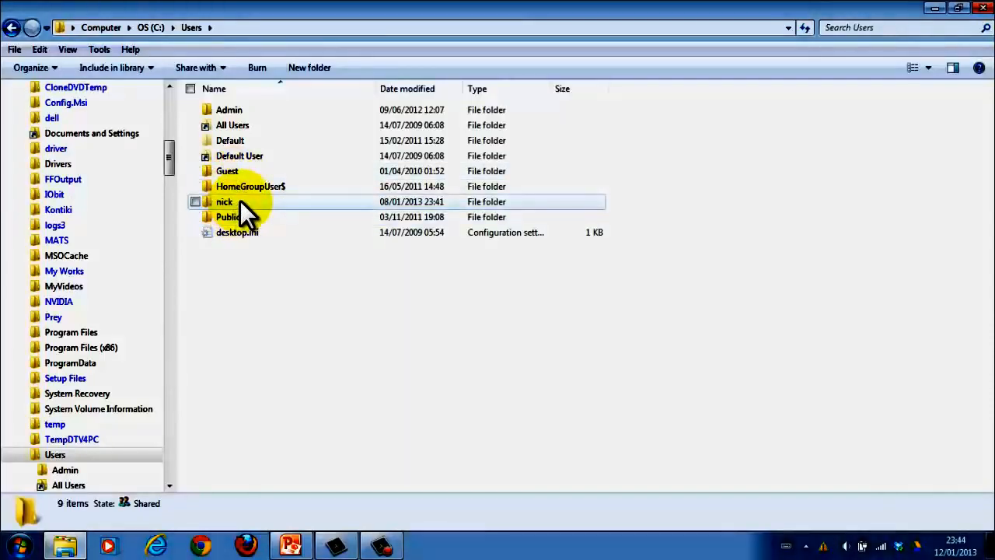
pyautogui.doubleClick(224, 202)
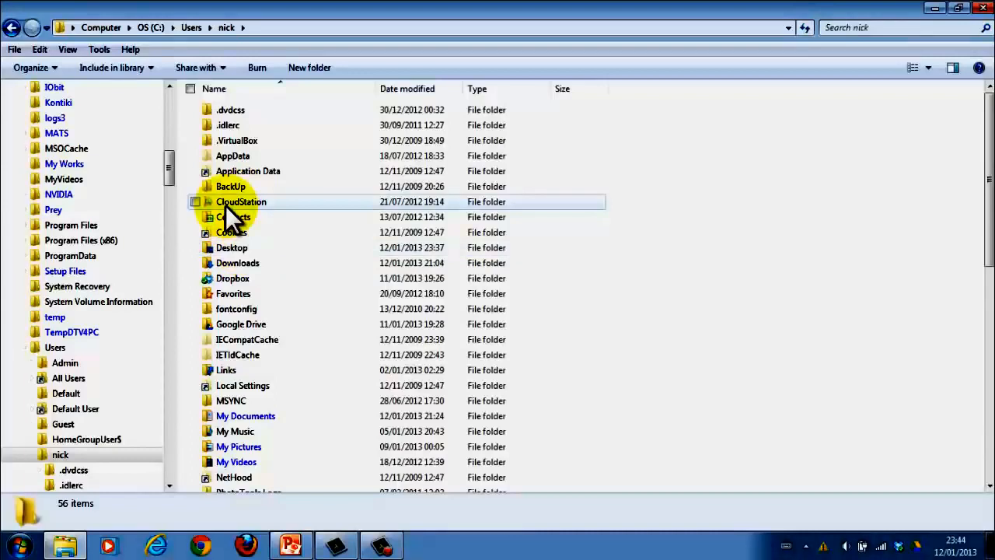
pyautogui.click(247, 170)
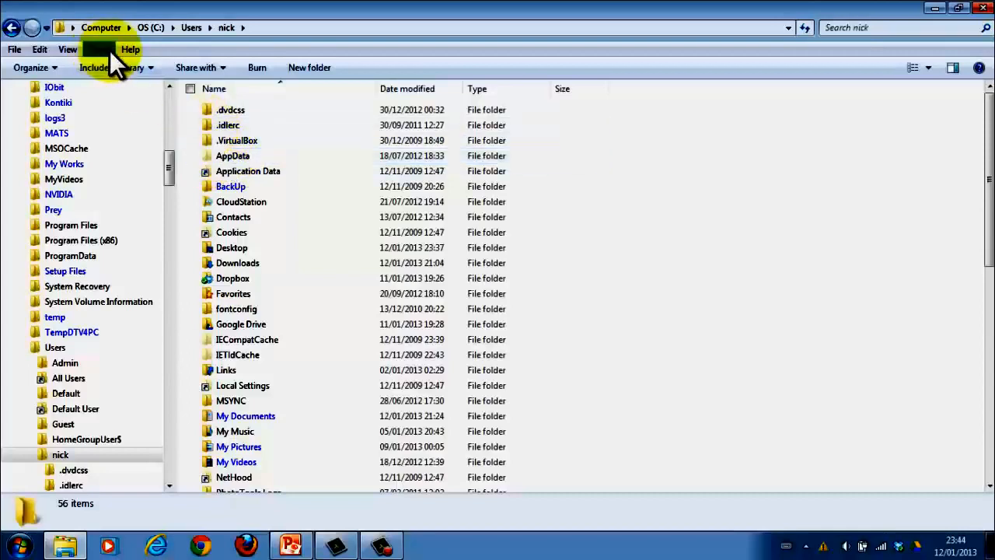
# - Enable 'Show hidden files, folders, and drives' in Folder Options and apply it
pyautogui.click(99, 48)
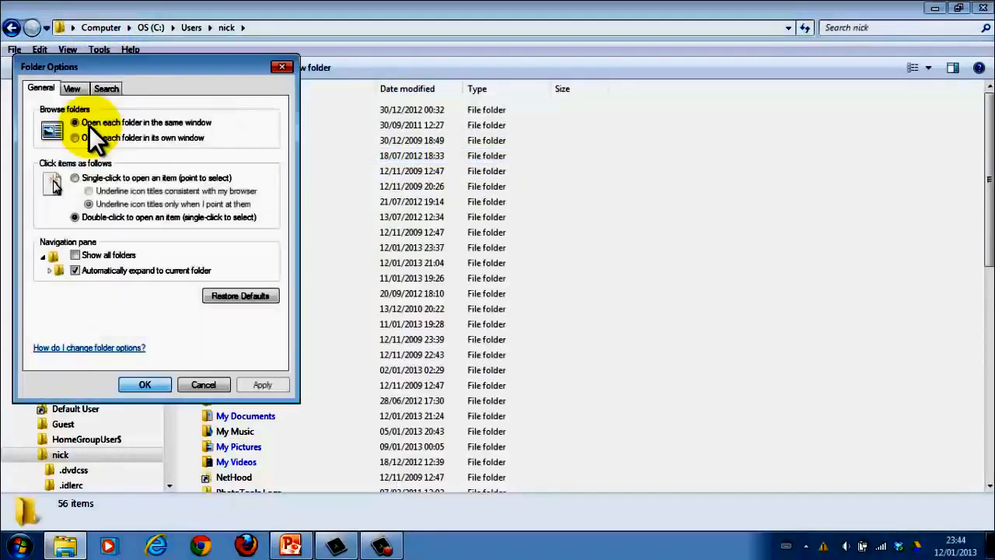
pyautogui.click(71, 87)
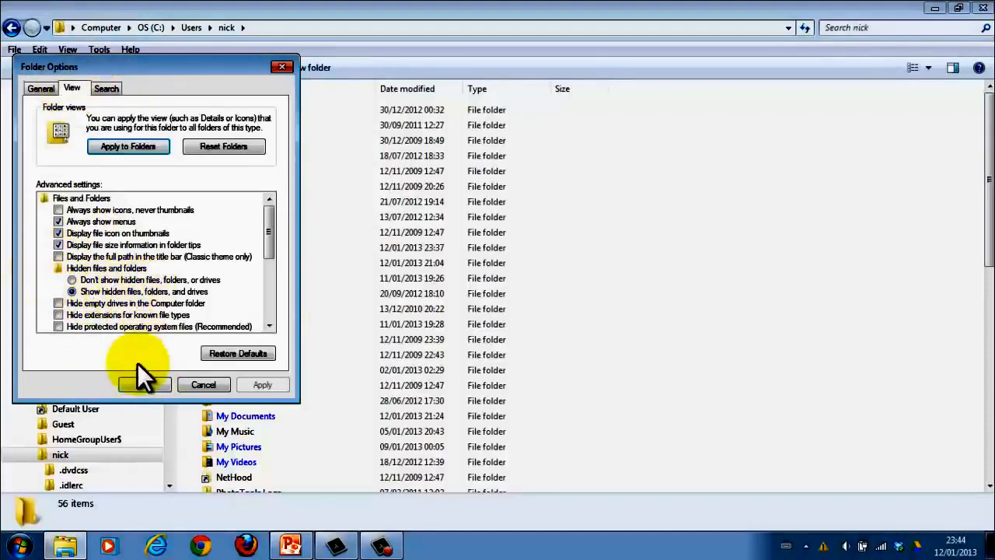
pyautogui.click(143, 384)
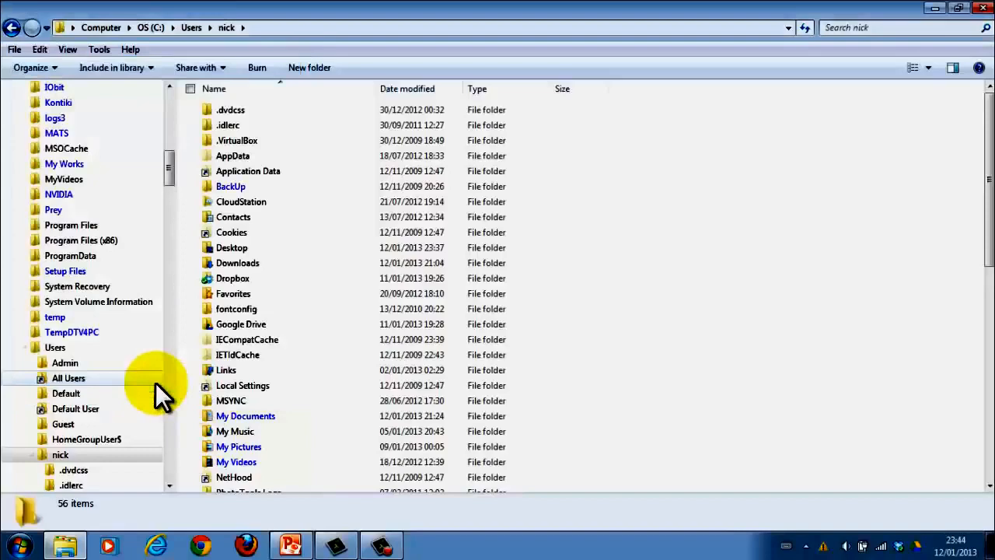
# - Navigate into AppData\Roaming\Microsoft\Word where the AutoRecovery saves live
pyautogui.click(233, 156)
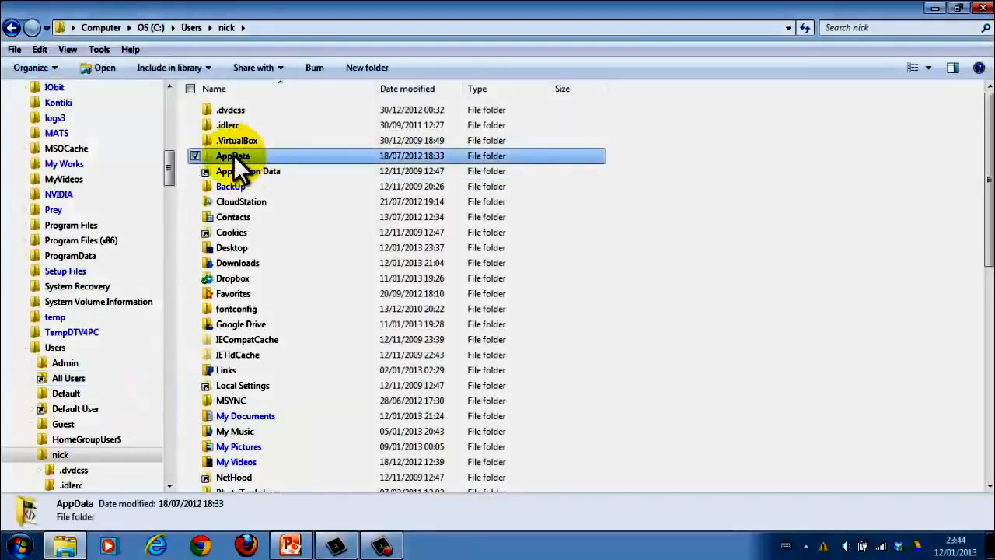
pyautogui.doubleClick(232, 156)
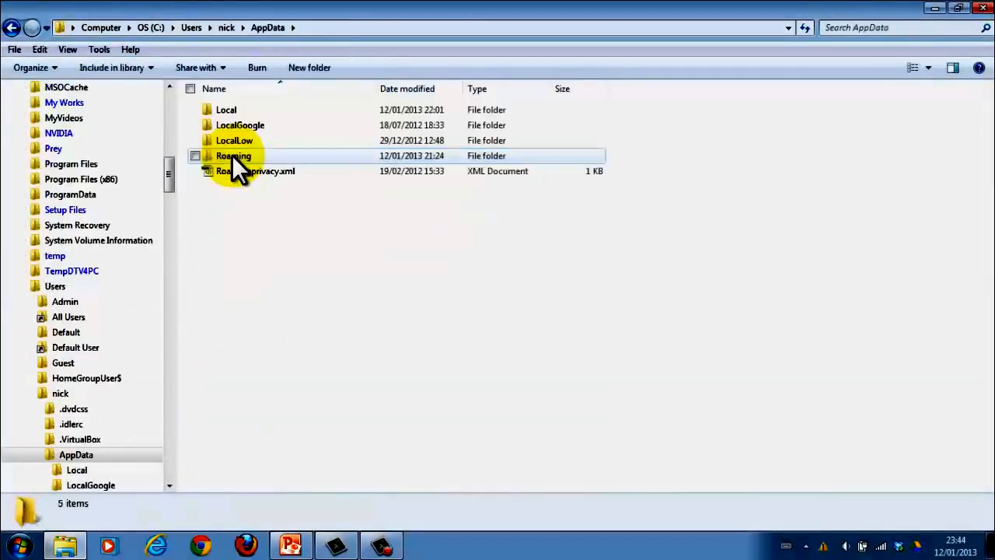
pyautogui.doubleClick(233, 156)
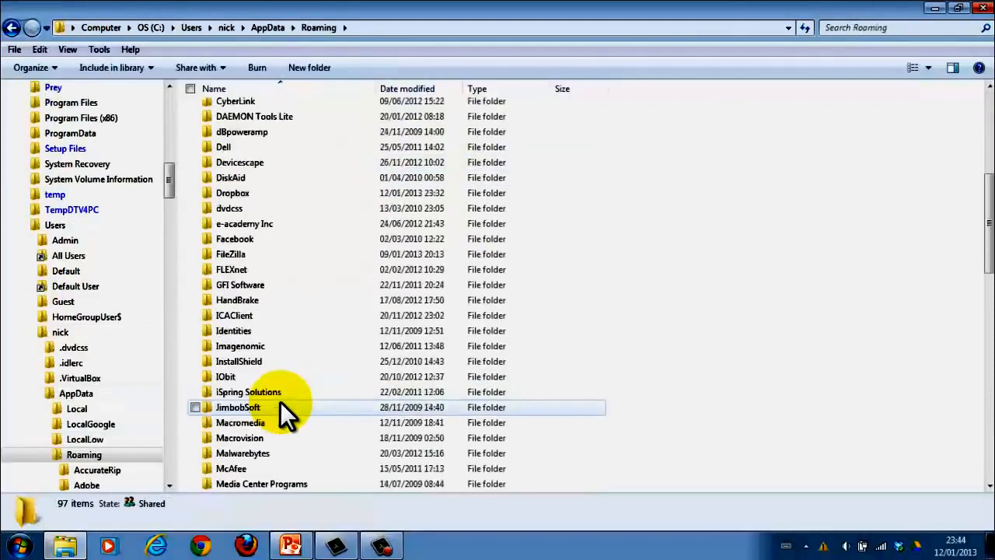
pyautogui.scroll(-3)
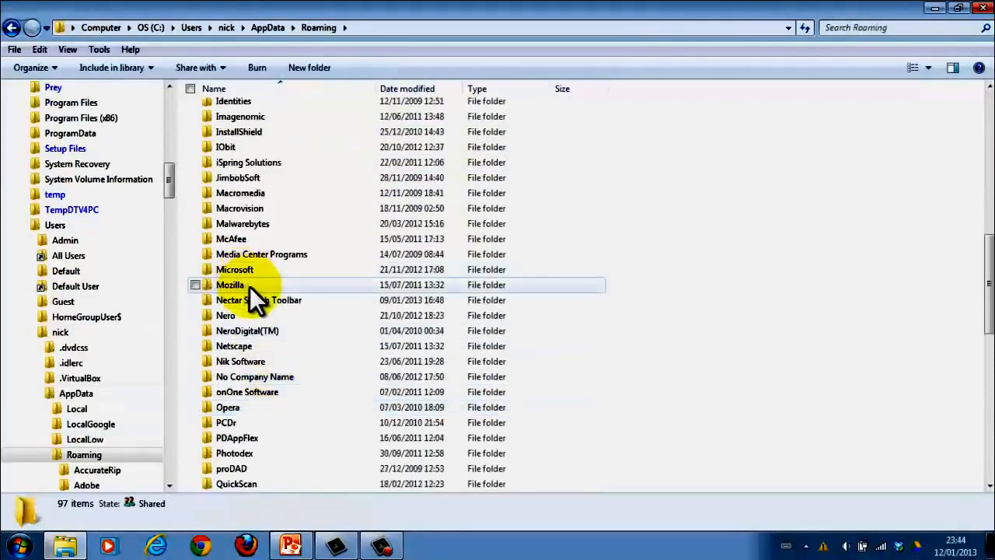
pyautogui.doubleClick(234, 269)
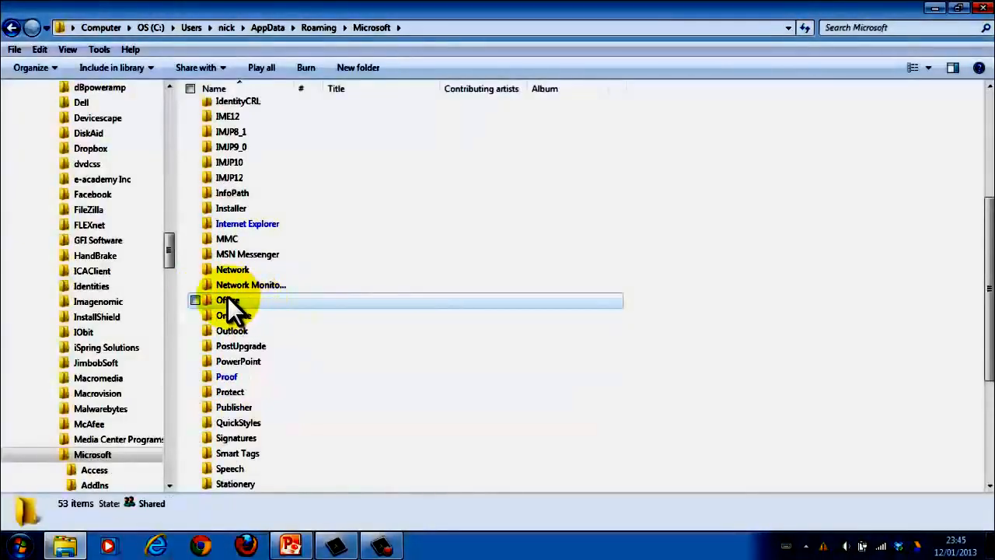
pyautogui.scroll(-3)
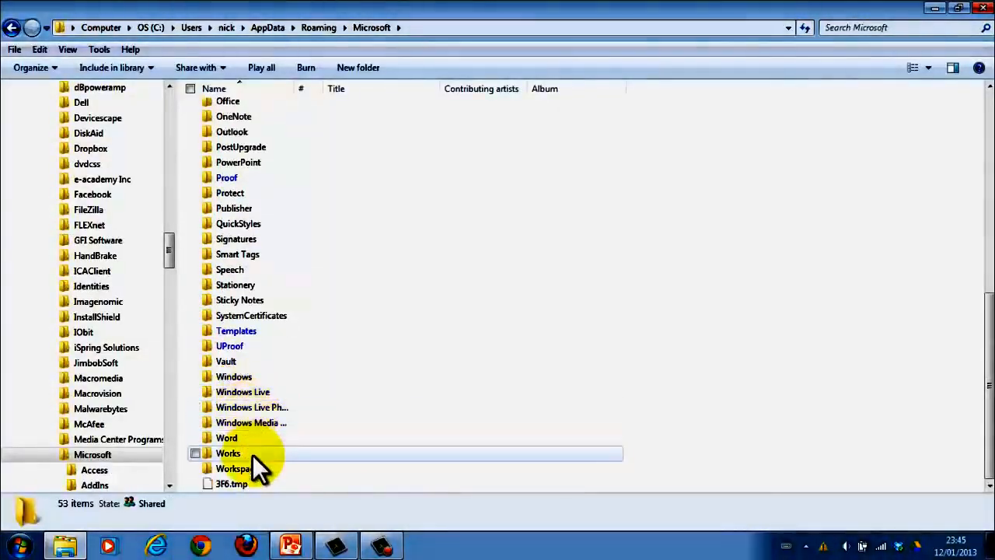
pyautogui.doubleClick(227, 439)
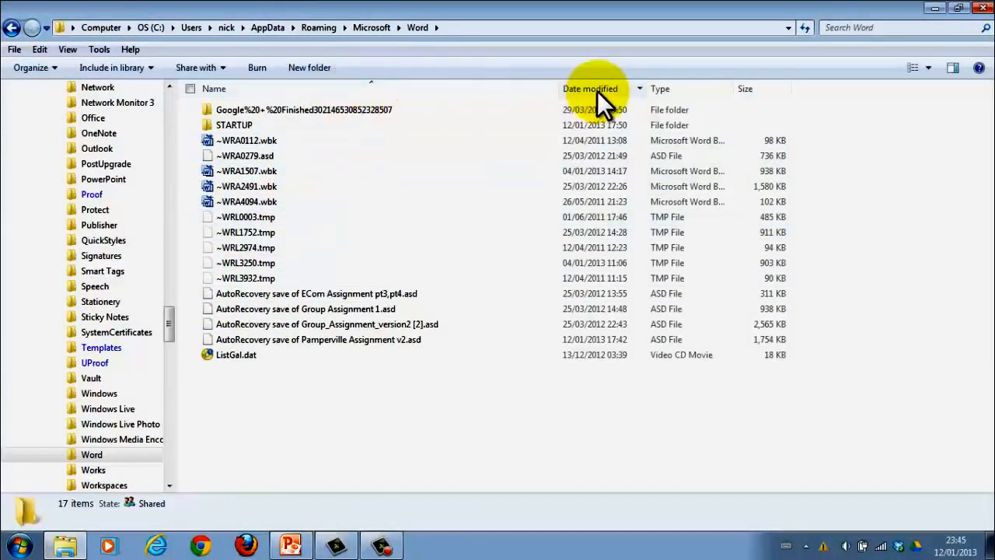
# - Sort by Date modified, try the Pamperville Assignment v2 .asd file and dismiss the can't-open notice
pyautogui.click(591, 87)
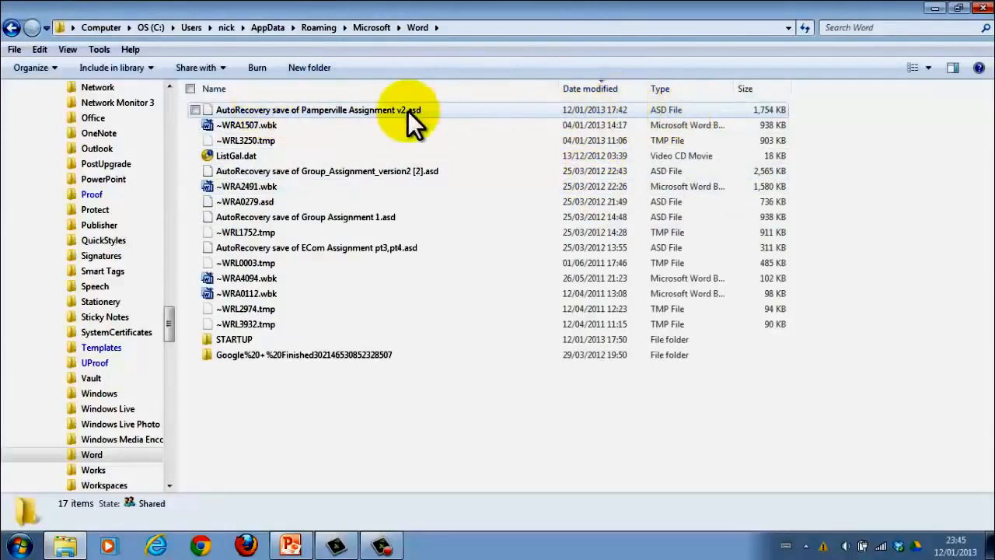
pyautogui.click(318, 109)
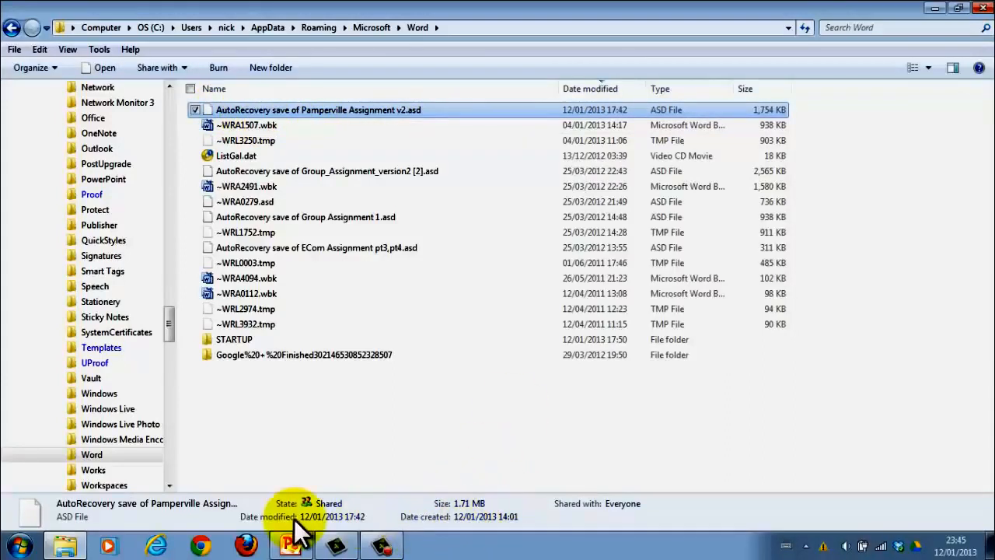
pyautogui.moveTo(483, 521)
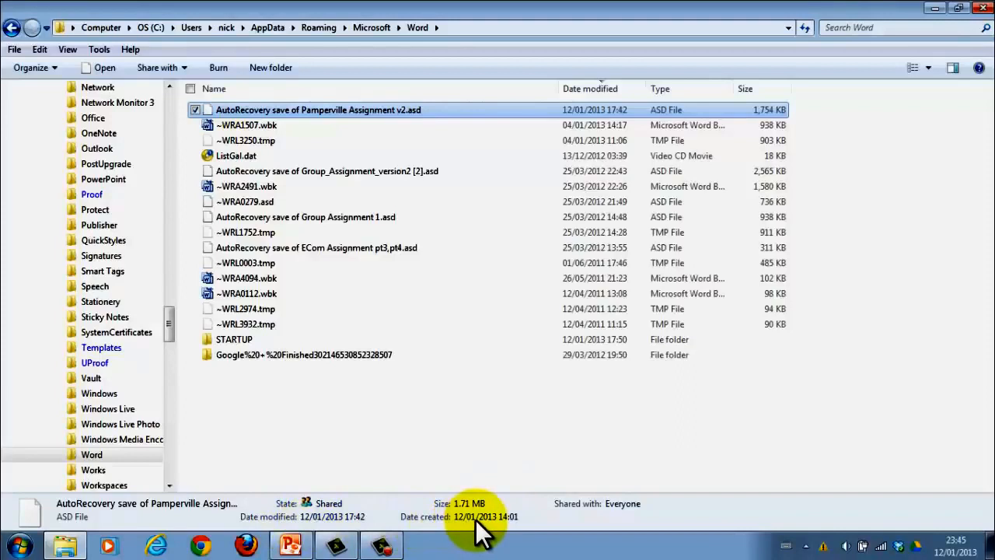
pyautogui.moveTo(373, 148)
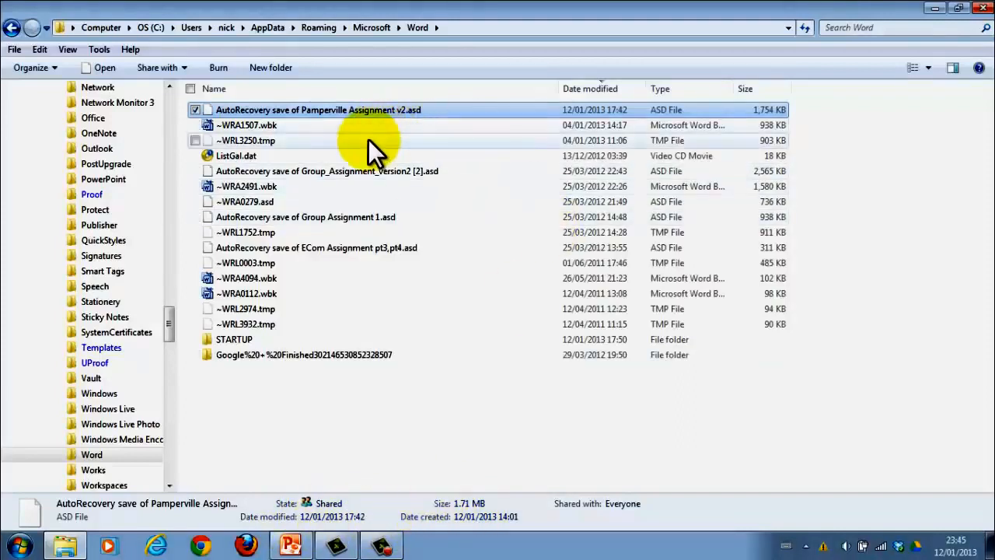
pyautogui.moveTo(459, 143)
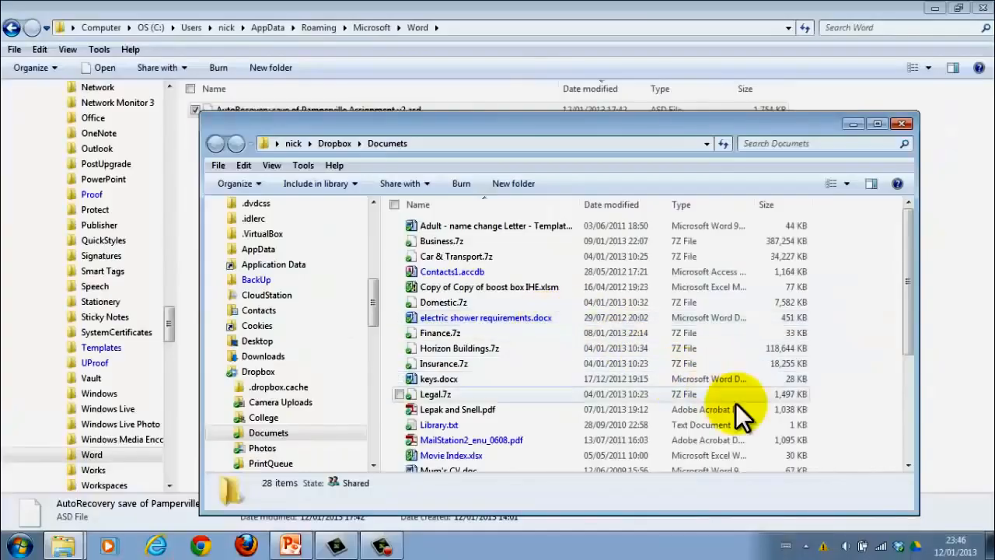
pyautogui.moveTo(808, 124)
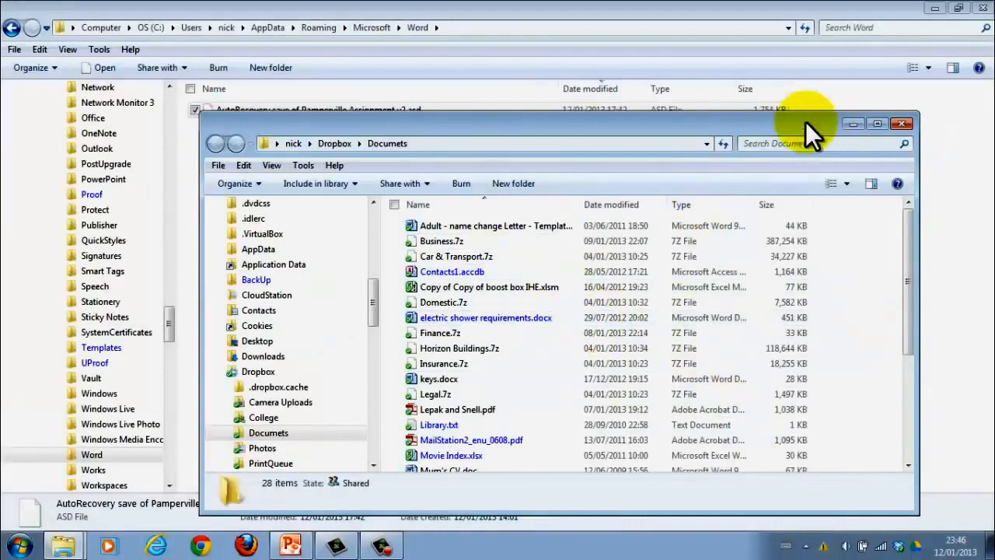
pyautogui.click(902, 125)
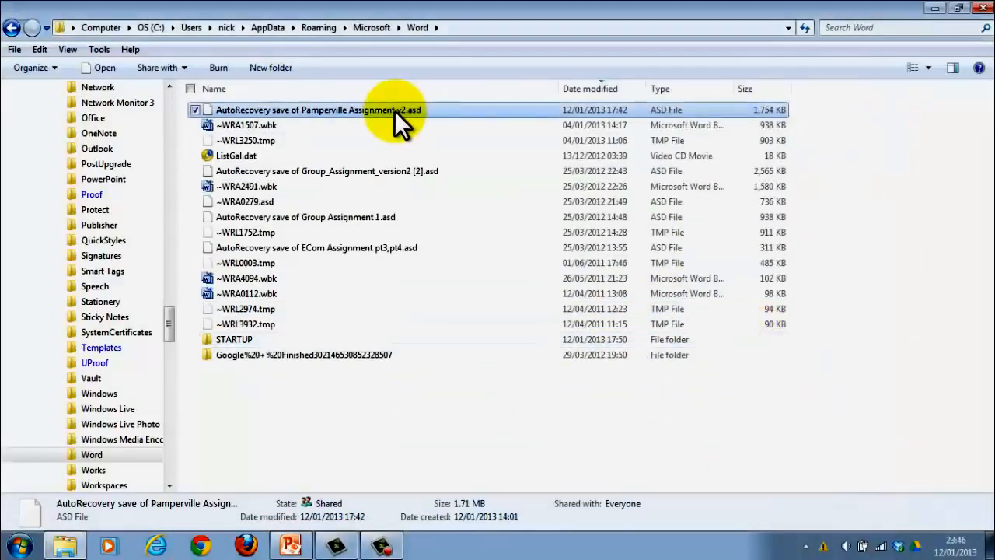
pyautogui.doubleClick(318, 109)
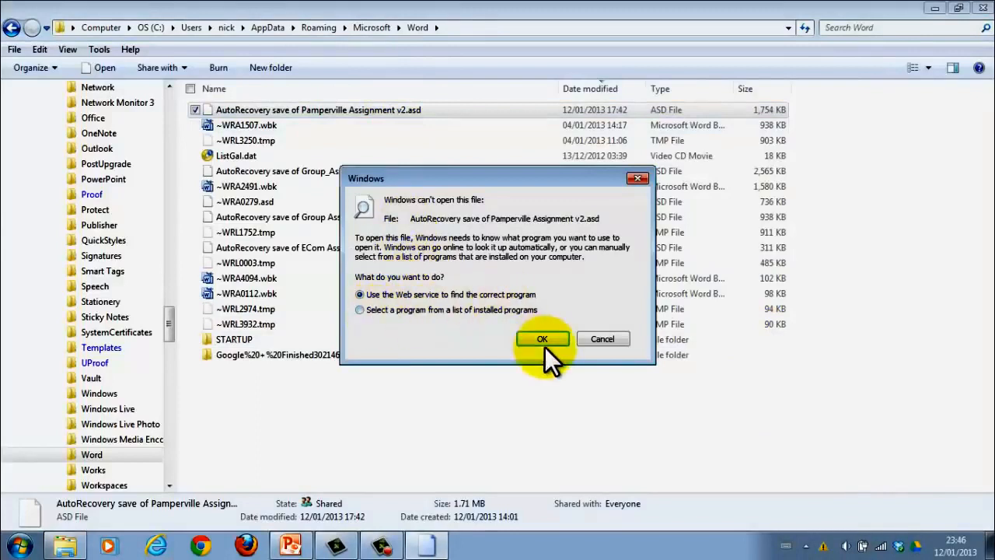
pyautogui.click(604, 339)
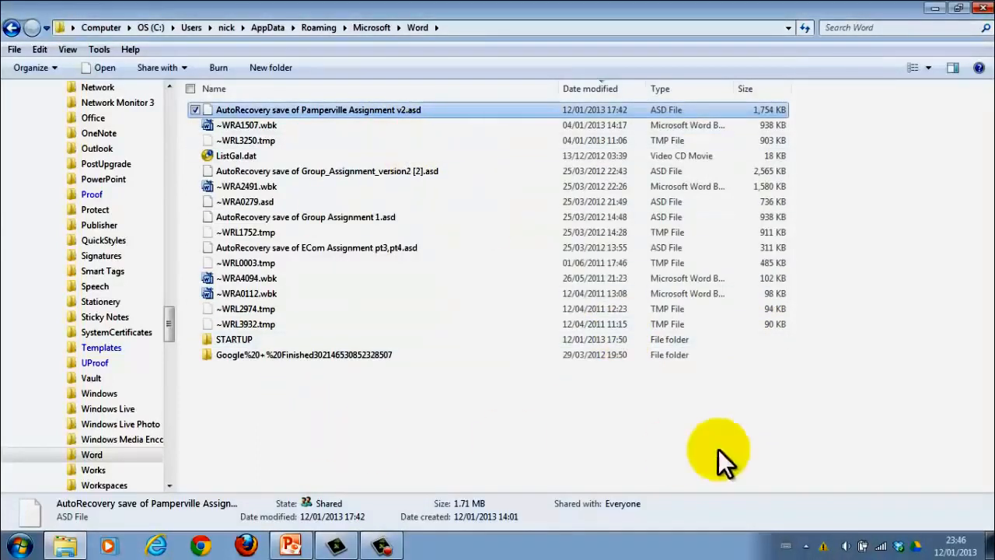
pyautogui.moveTo(708, 264)
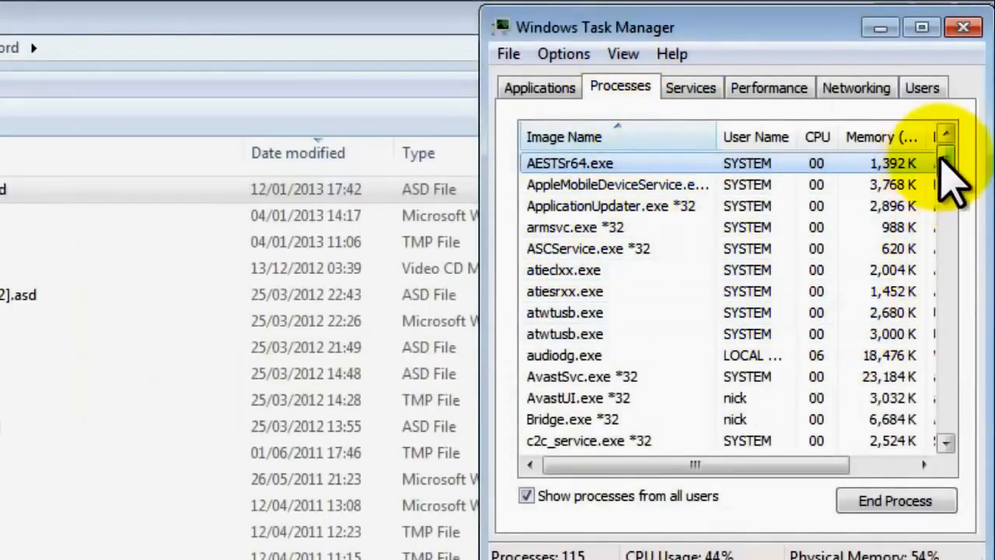
# - End the WINWORD.EXE process on the Processes tab and close Task Manager
pyautogui.scroll(-3)
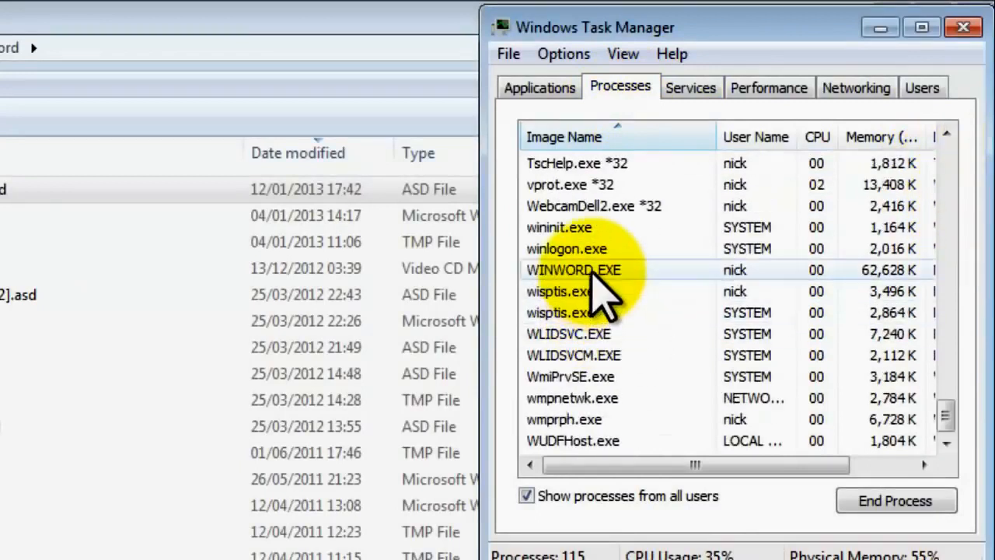
pyautogui.click(573, 270)
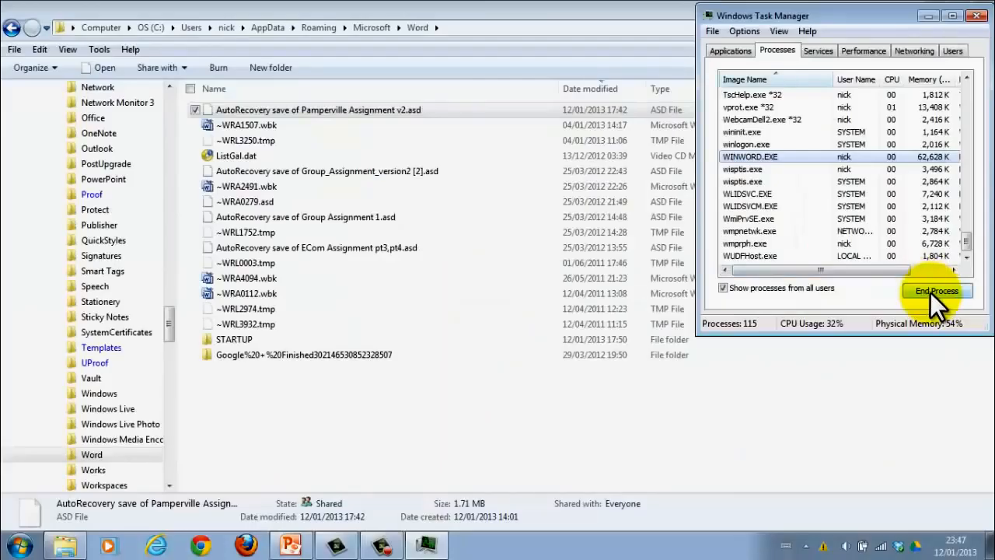
pyautogui.click(936, 291)
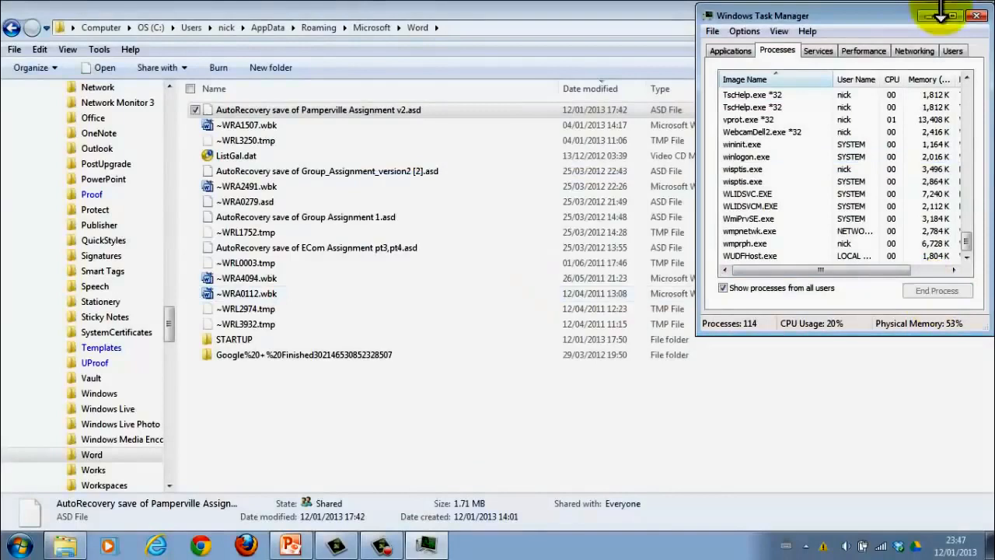
pyautogui.click(19, 544)
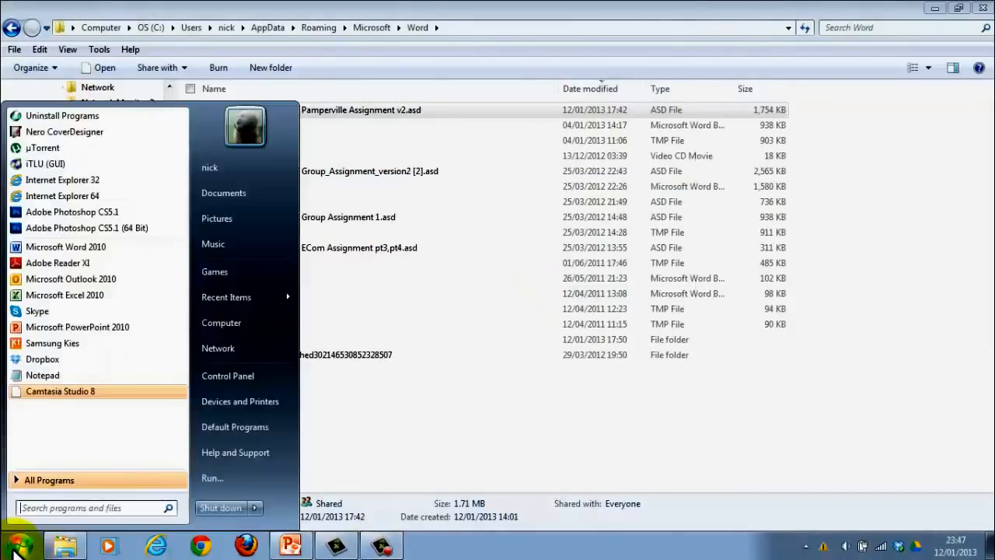
pyautogui.moveTo(65, 245)
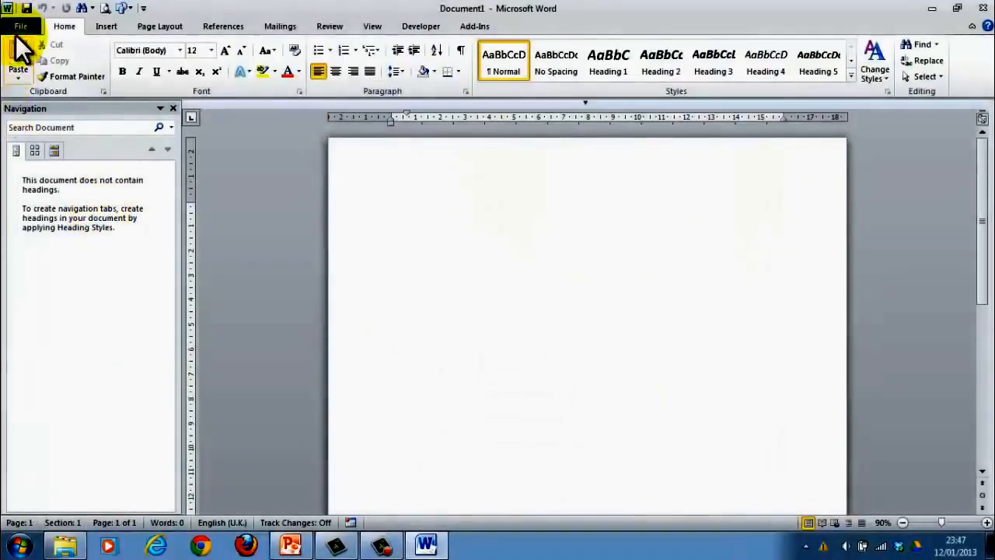
# - Relaunch Word 2010 from the Start menu and show the Backstage Recent list
pyautogui.click(65, 544)
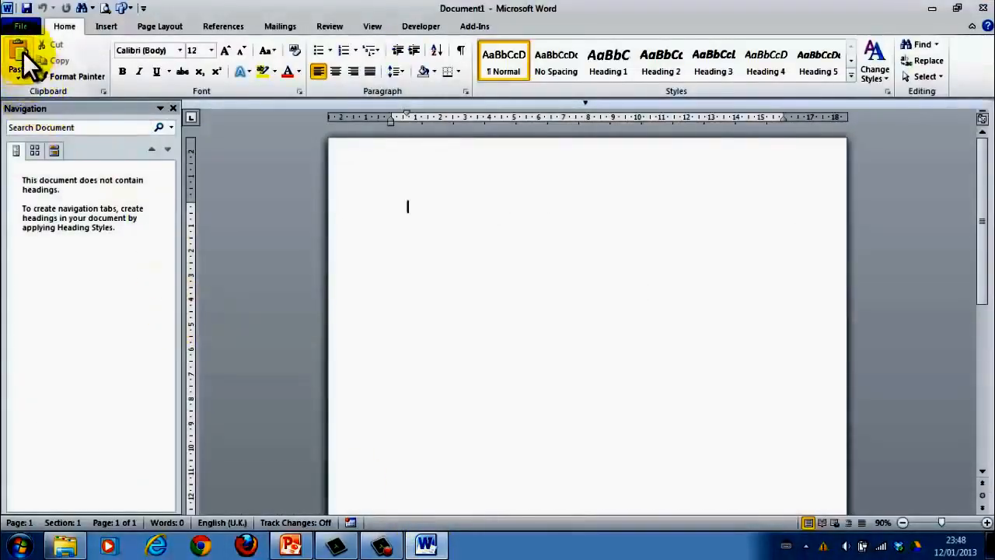
pyautogui.click(21, 25)
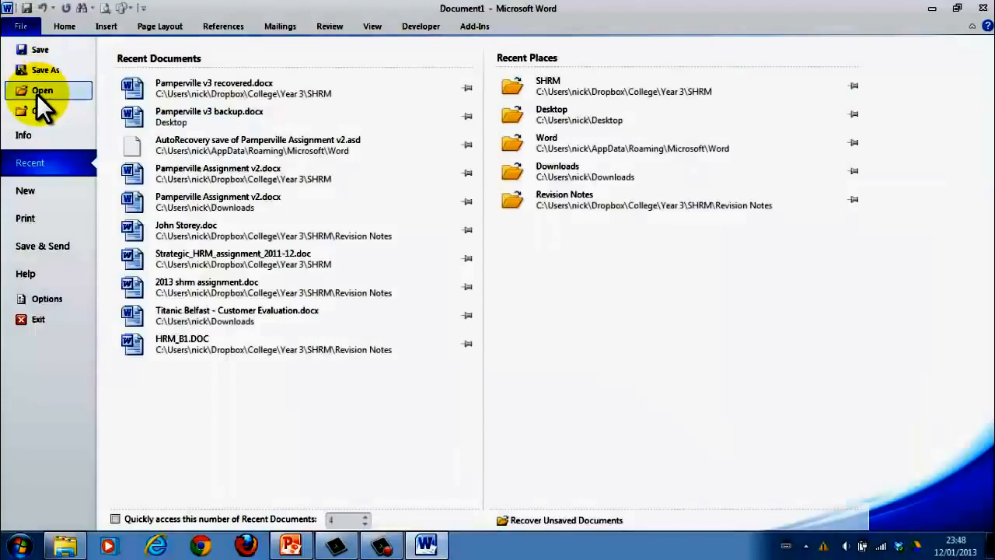
# - In the Open dialog, browse through the user profile into AppData\Roaming toward the Word folder
pyautogui.click(42, 90)
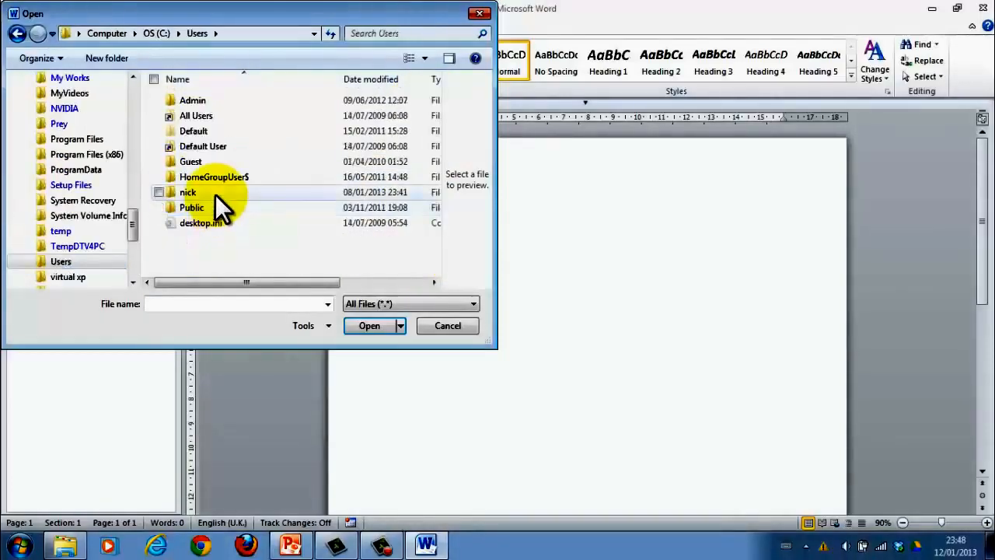
pyautogui.doubleClick(187, 193)
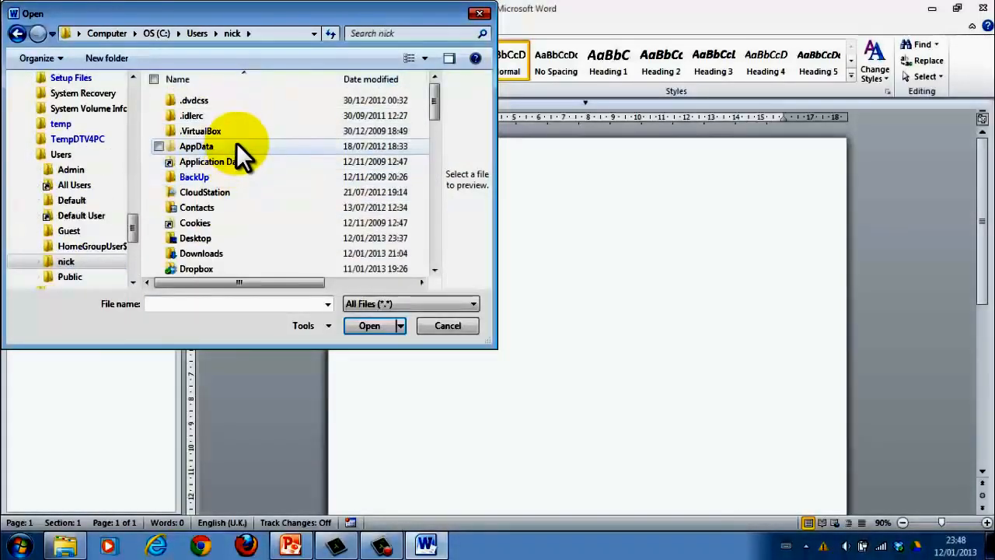
pyautogui.doubleClick(196, 146)
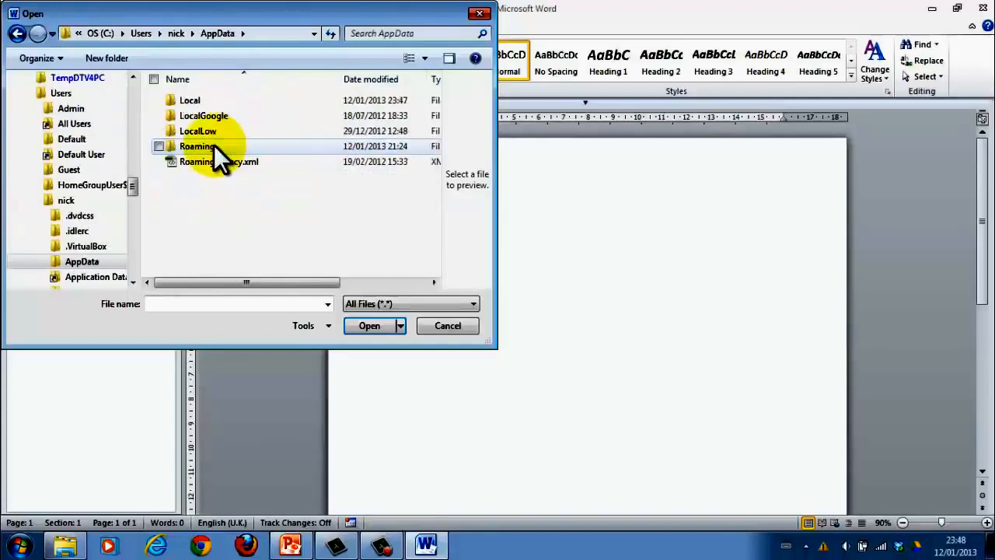
pyautogui.doubleClick(198, 146)
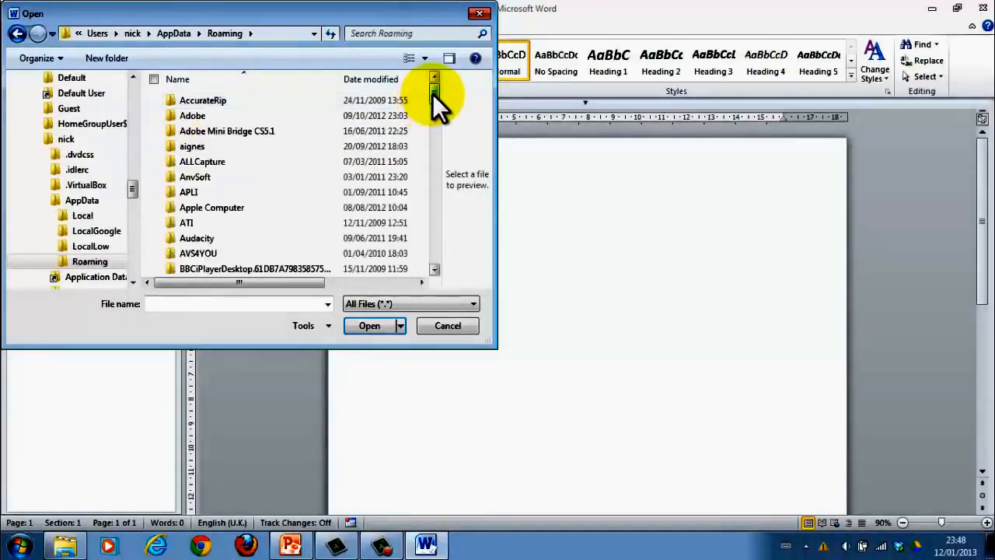
pyautogui.scroll(-3)
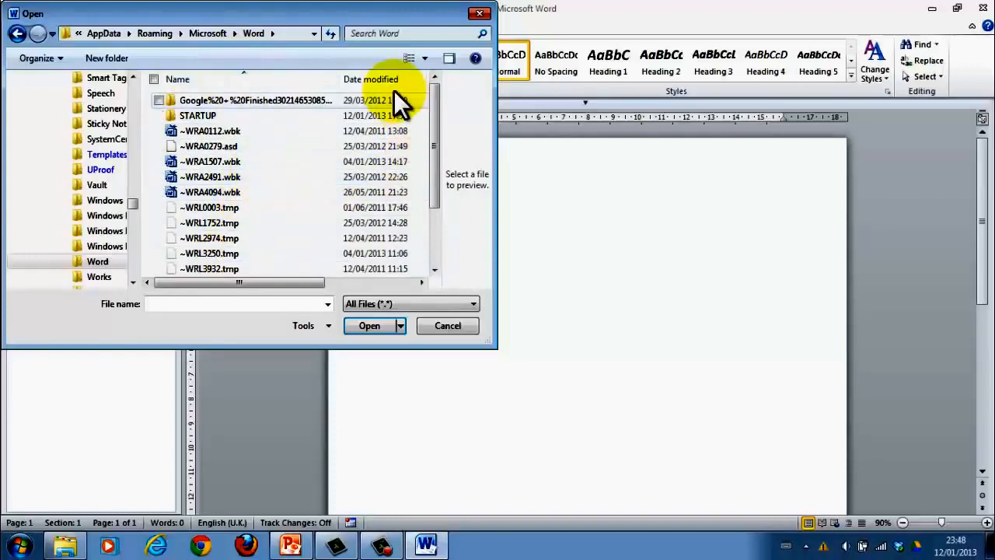
# - Sort by Date modified and open the Pamperville AutoRecovery .asd file
pyautogui.click(371, 78)
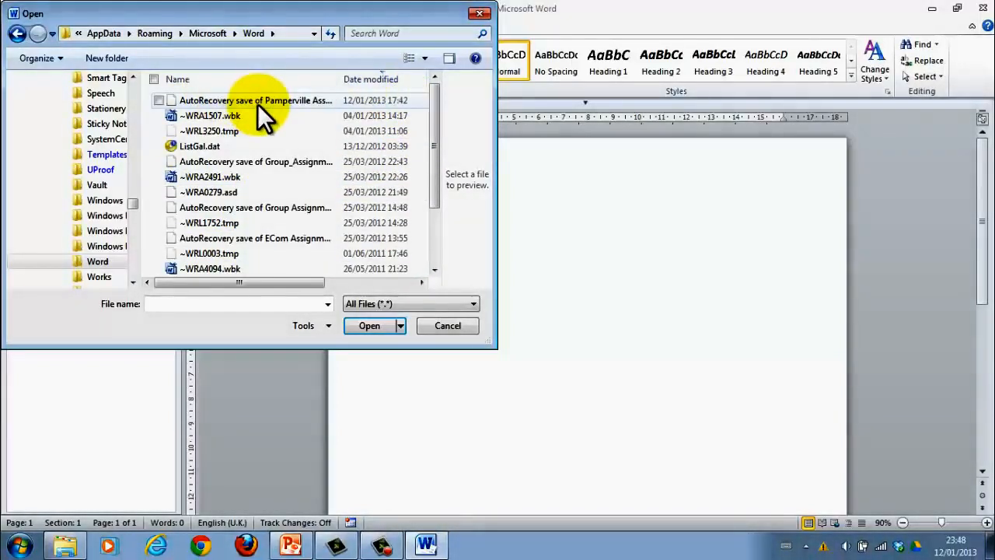
pyautogui.click(255, 100)
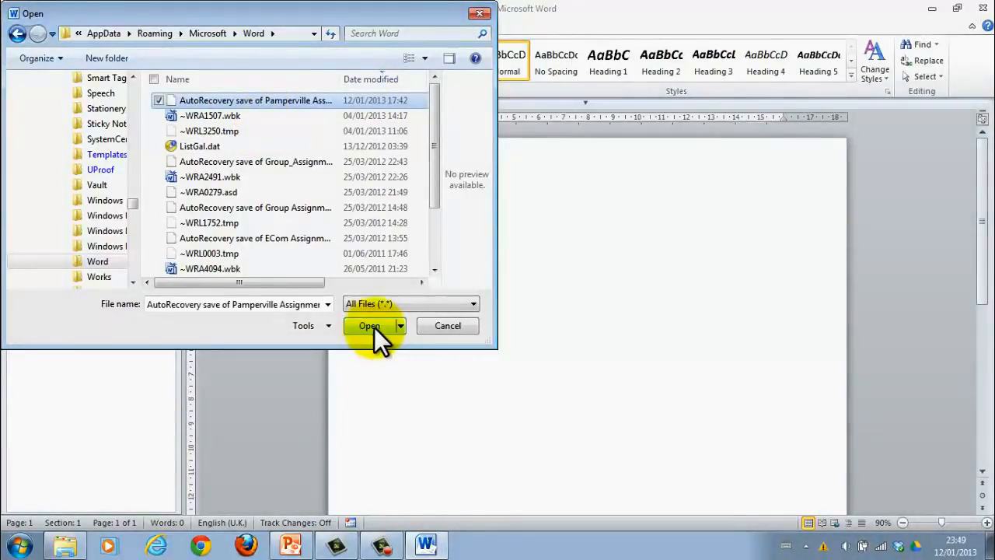
pyautogui.click(369, 327)
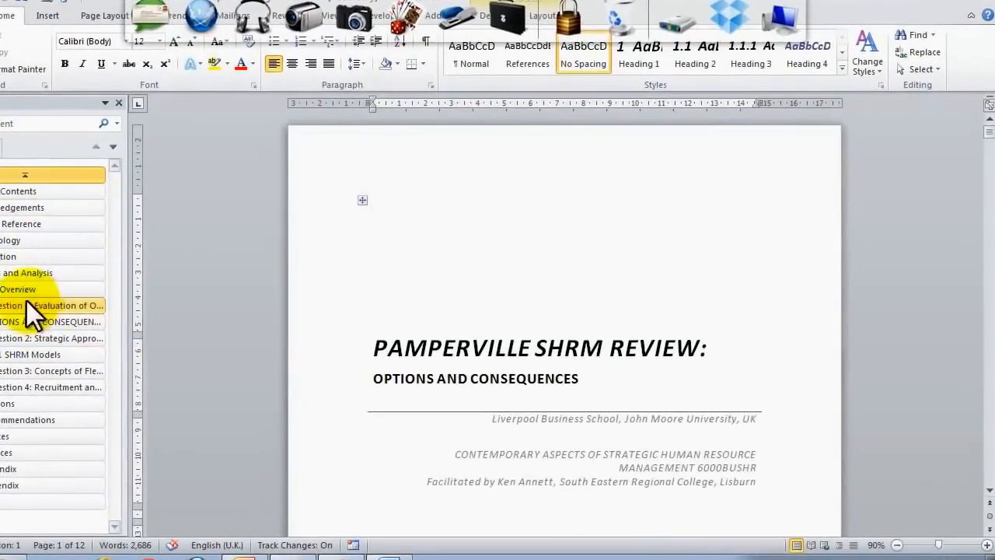
# - Jump to the Options and Consequences heading, then start saving the recovery as a new document
pyautogui.click(44, 305)
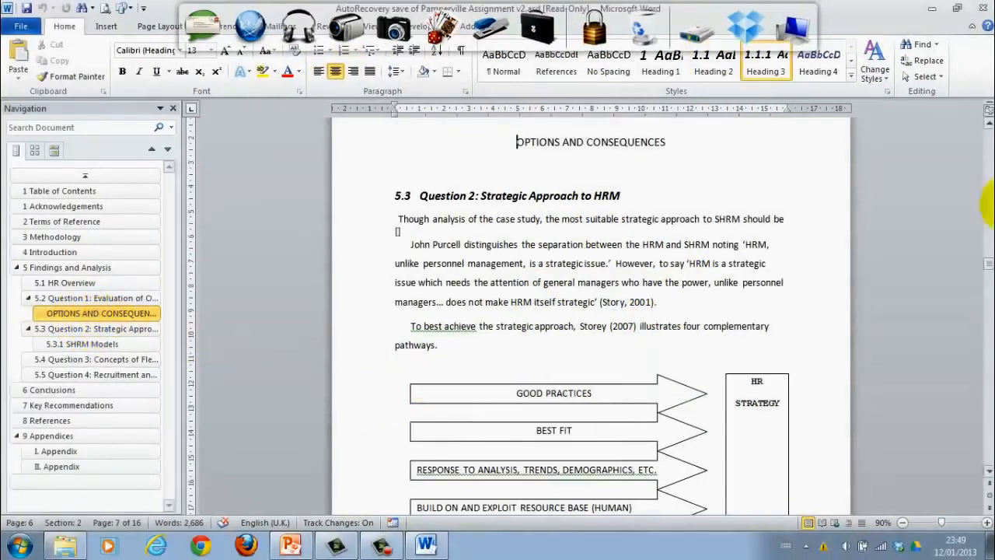
pyautogui.click(22, 25)
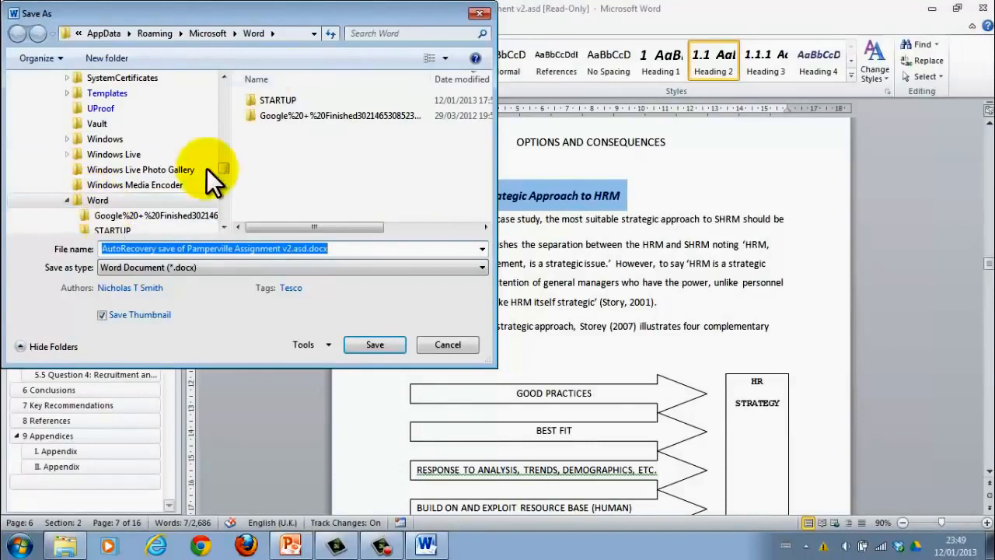
pyautogui.moveTo(225, 178)
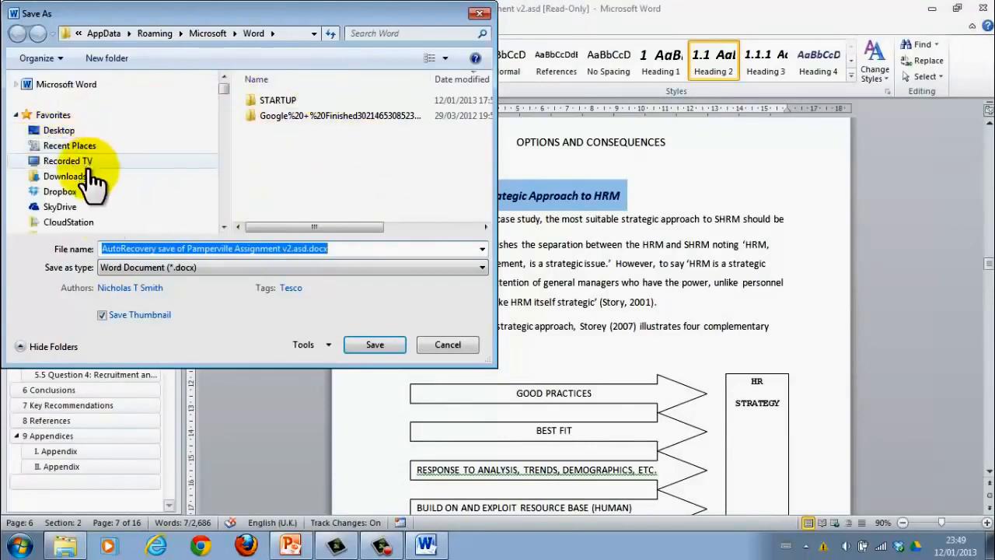
pyautogui.moveTo(225, 117)
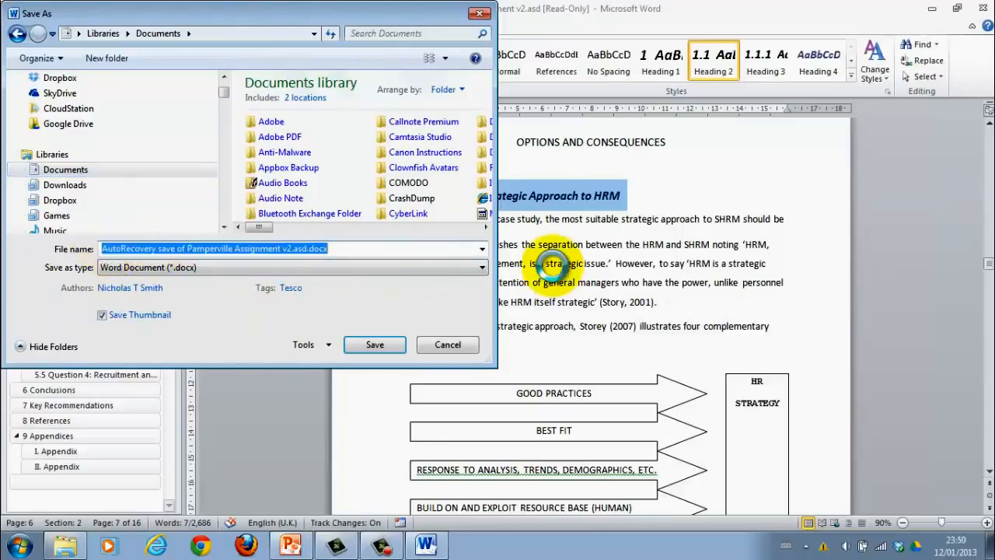
# - Save the recovered Pamperville report as test piece.docx in the Documents library
pyautogui.click(373, 345)
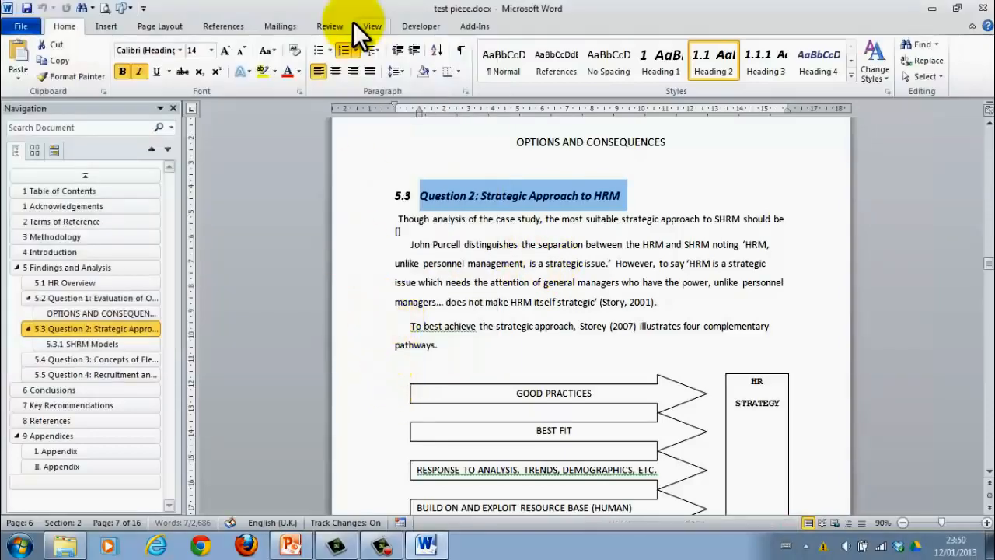
pyautogui.moveTo(594, 171)
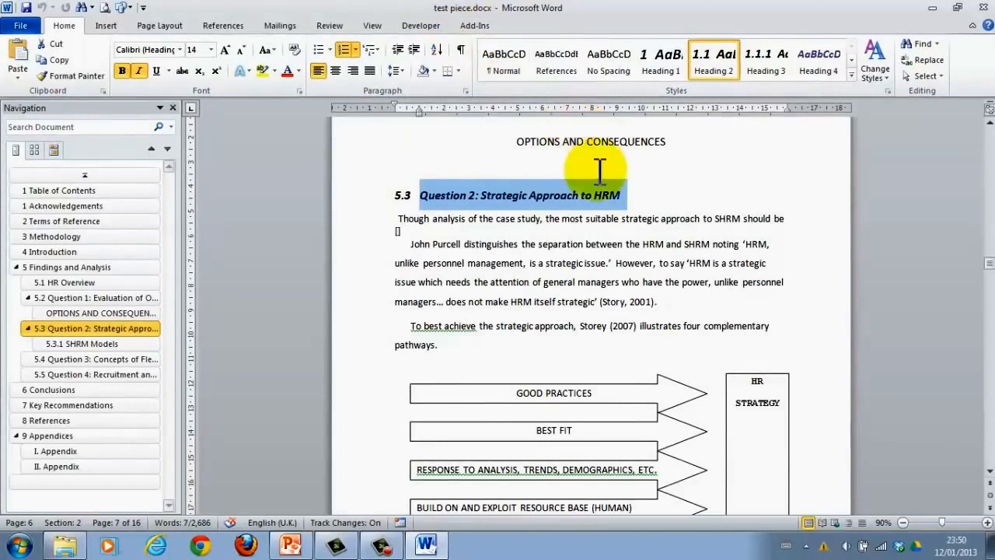
pyautogui.moveTo(641, 163)
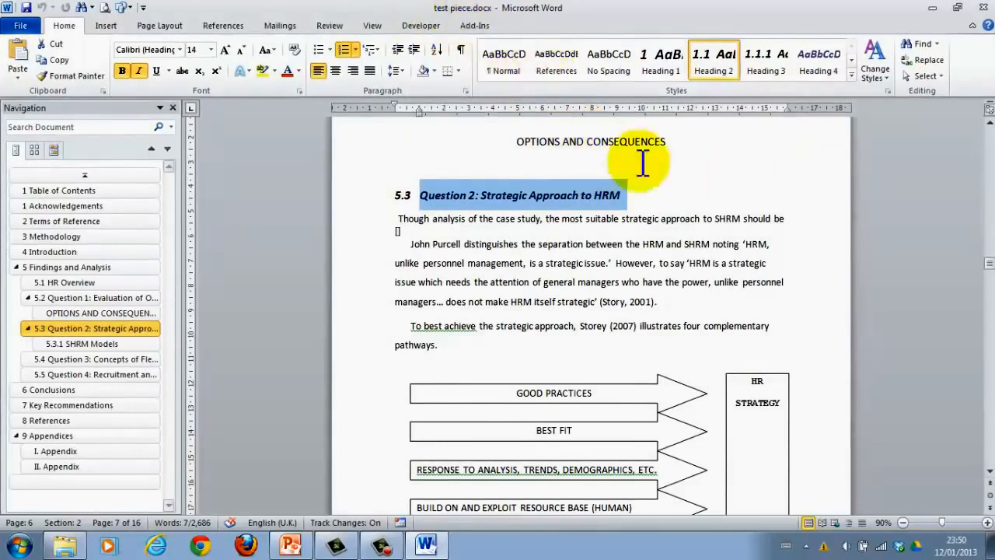
pyautogui.moveTo(608, 106)
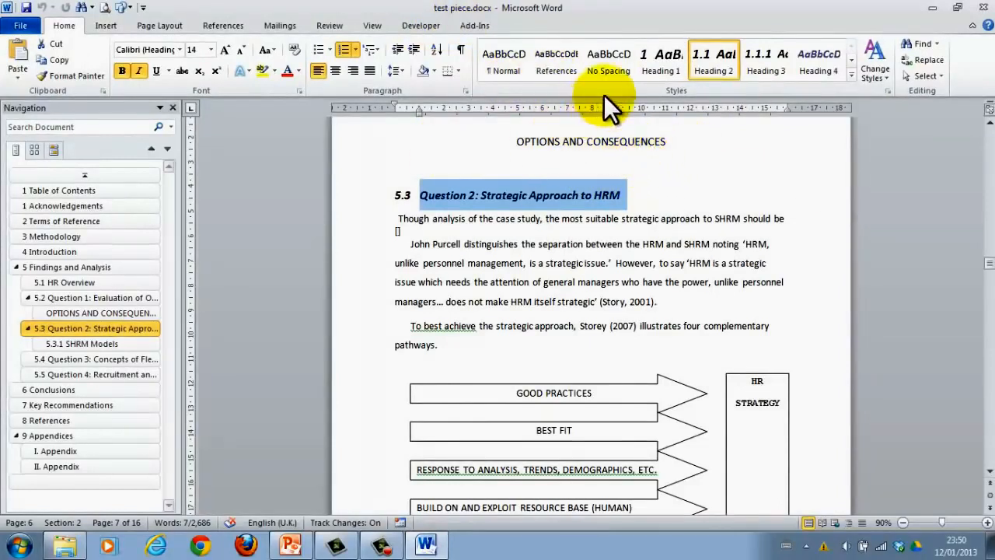
pyautogui.moveTo(588, 109)
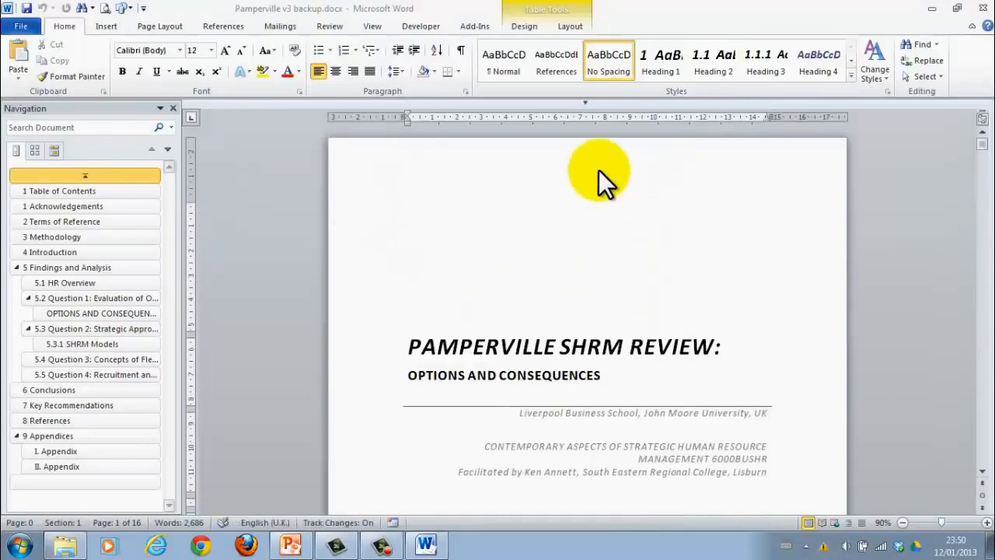
# - Place the insertion point on the SHRM Review title page of Pamperville v3 backup
pyautogui.click(408, 218)
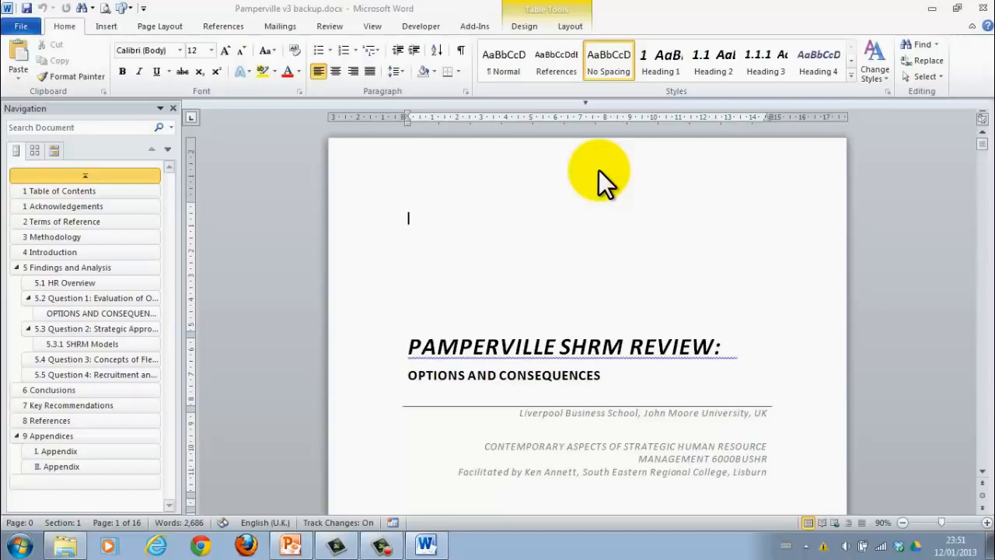
pyautogui.moveTo(578, 105)
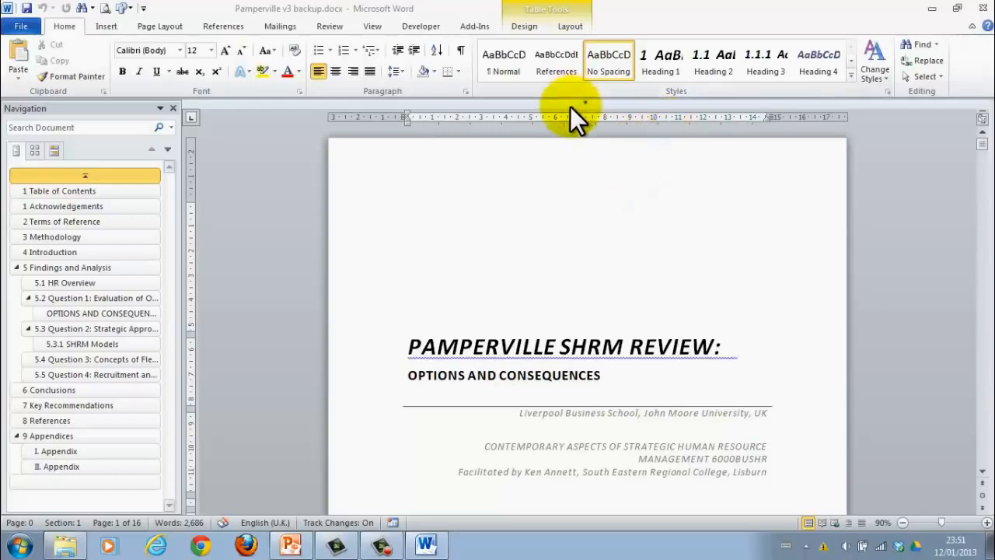
pyautogui.moveTo(237, 14)
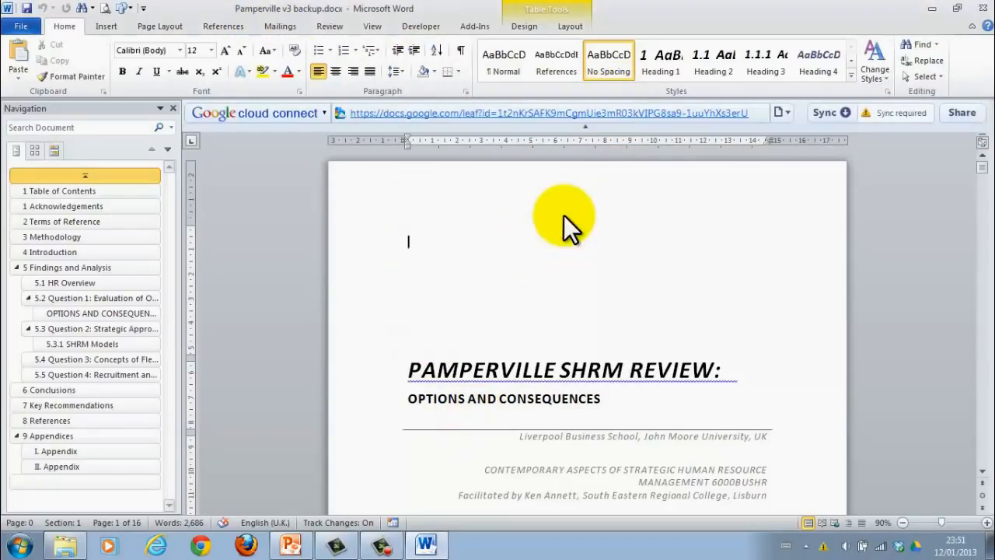
pyautogui.moveTo(397, 124)
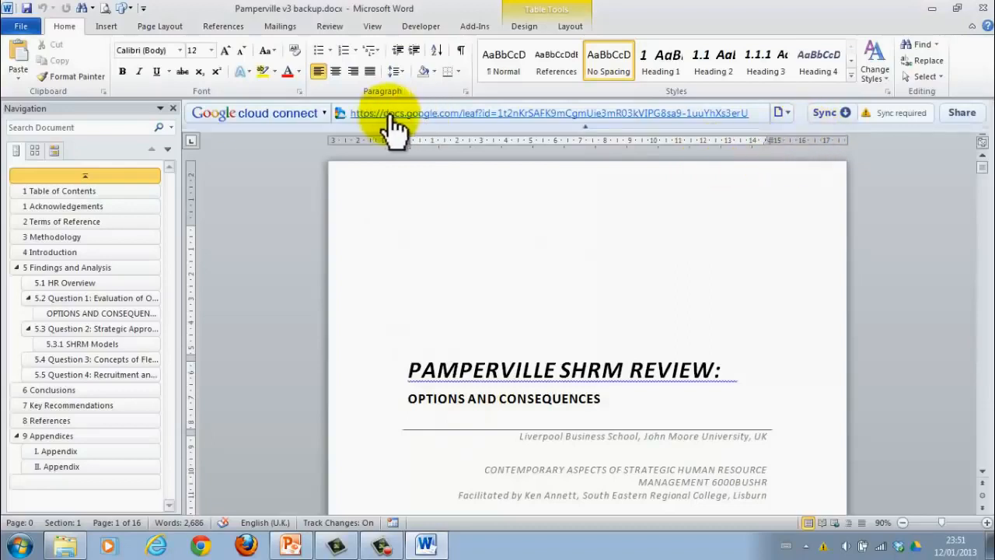
pyautogui.moveTo(630, 124)
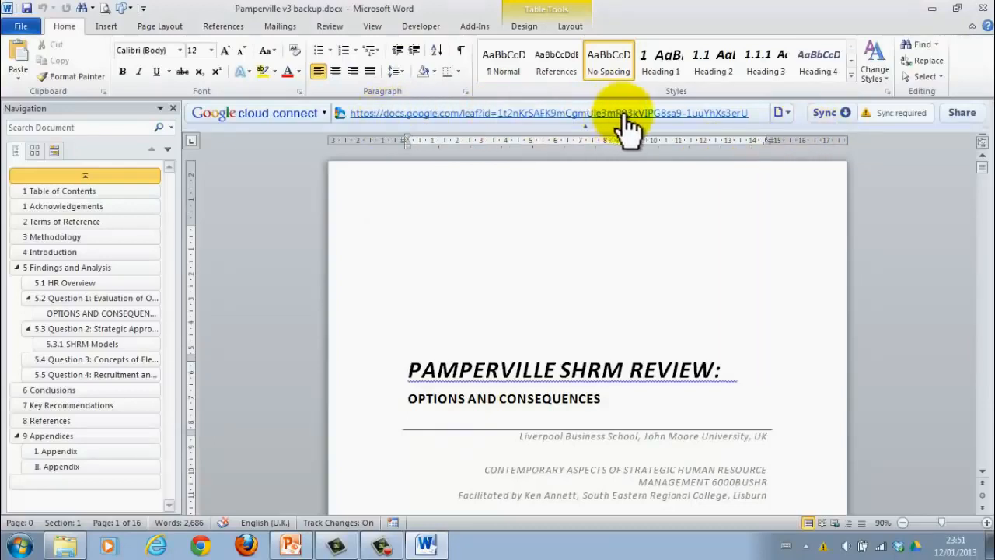
pyautogui.moveTo(681, 142)
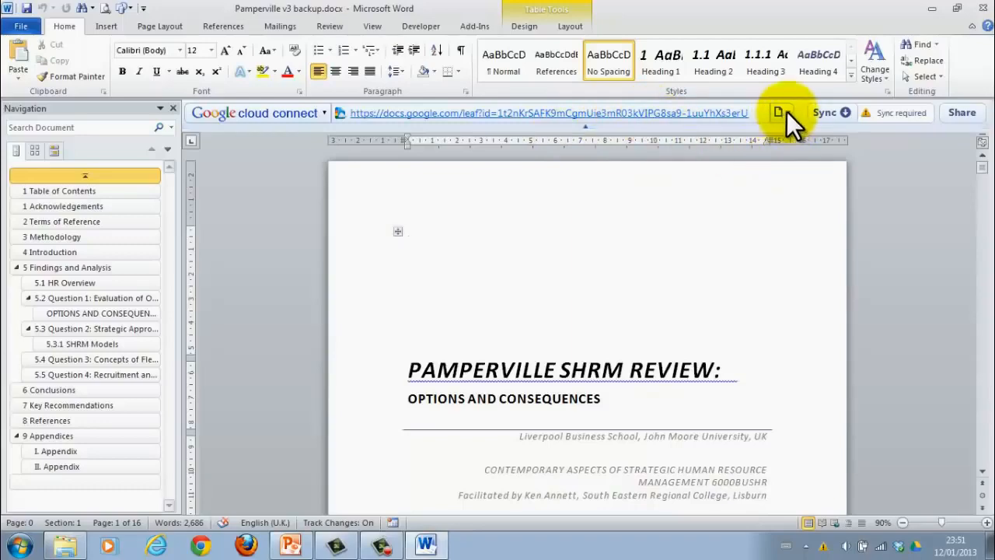
# - Remove the embedded Google information from Pamperville v3 backup and re-sync it to Google Docs
pyautogui.click(778, 115)
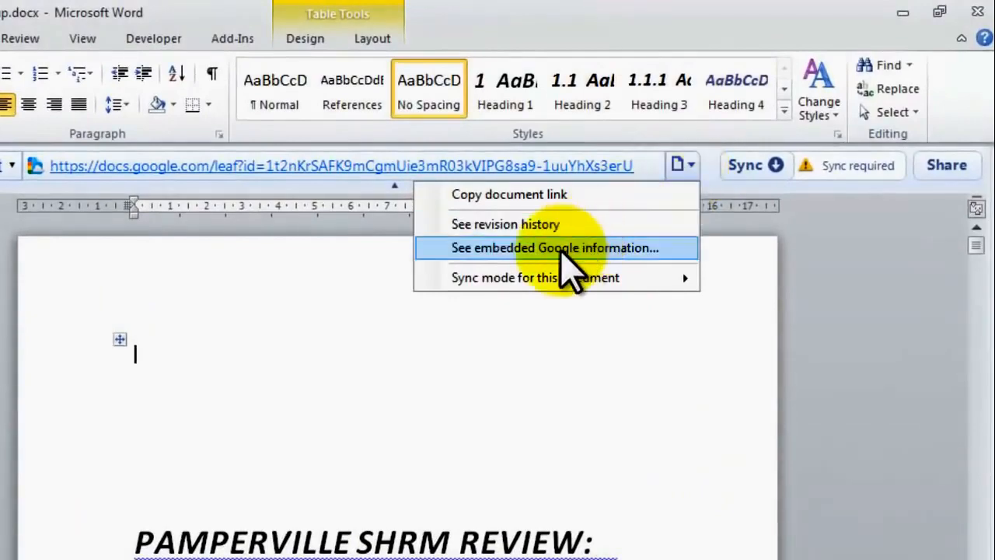
pyautogui.click(554, 247)
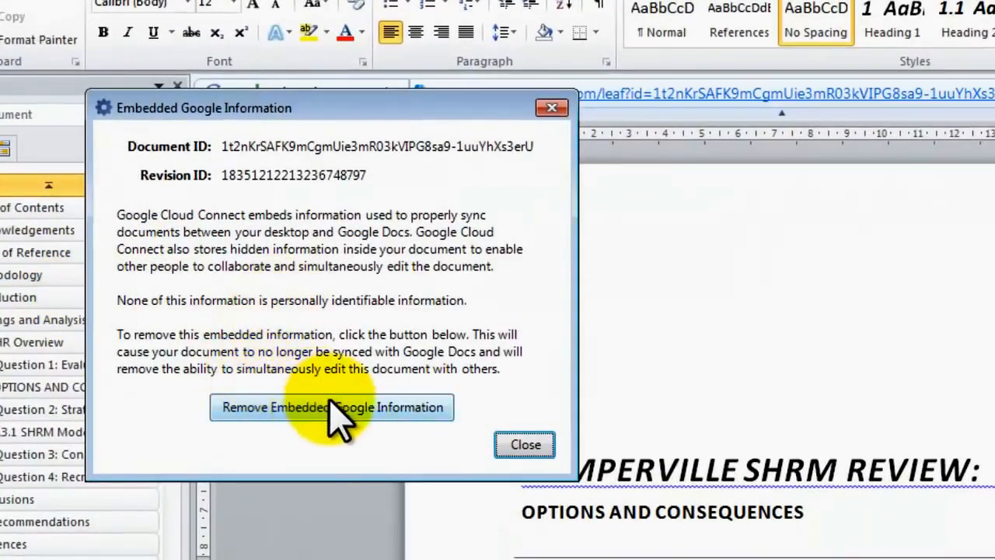
pyautogui.moveTo(401, 436)
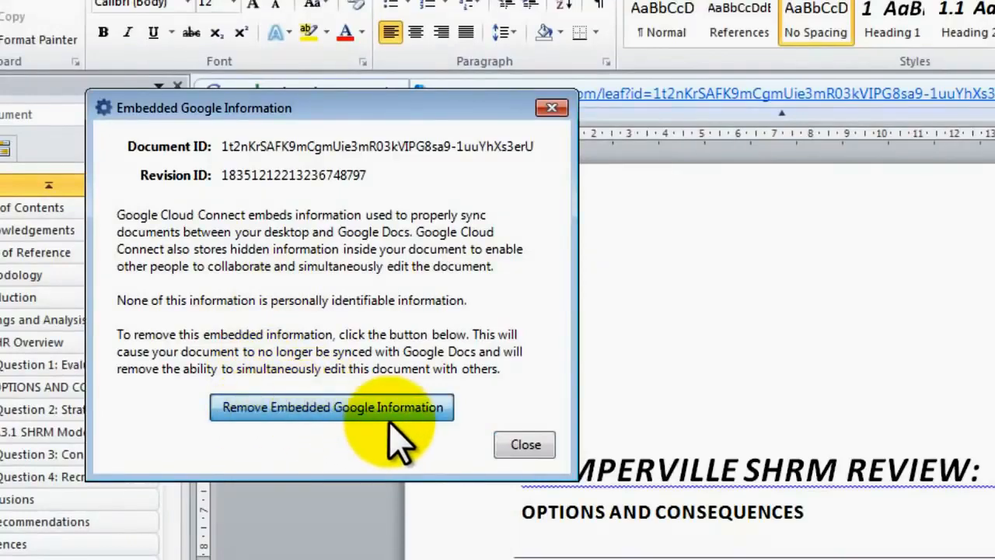
pyautogui.click(331, 407)
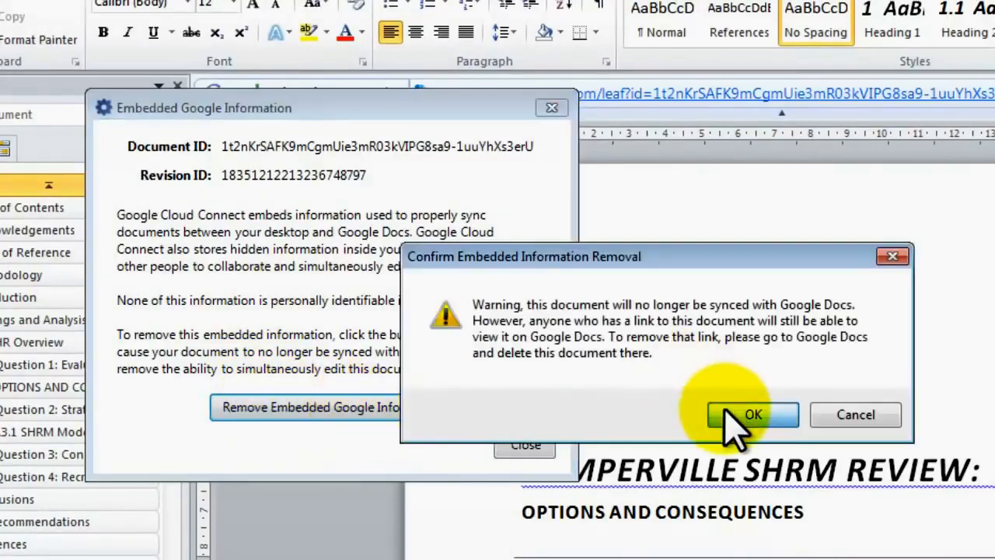
pyautogui.click(752, 414)
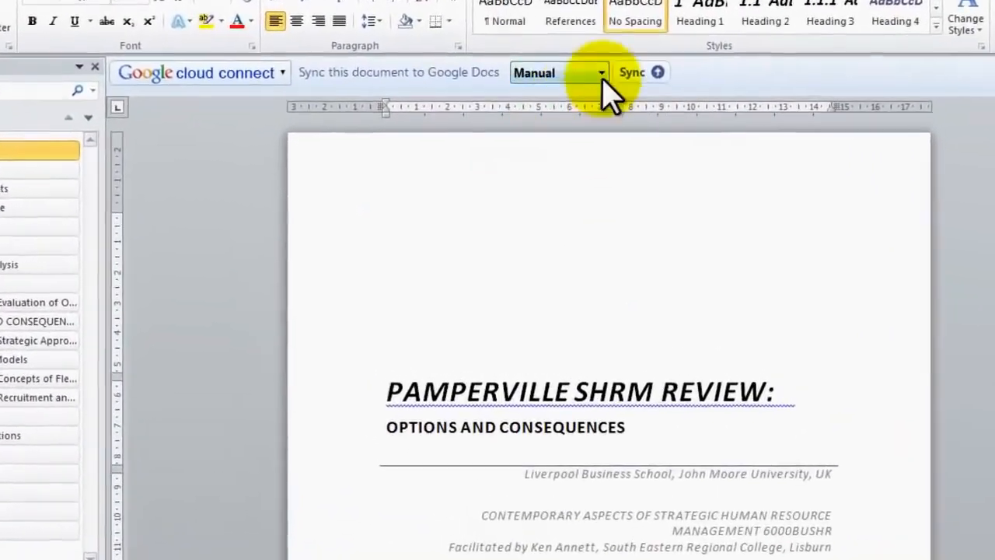
pyautogui.click(631, 72)
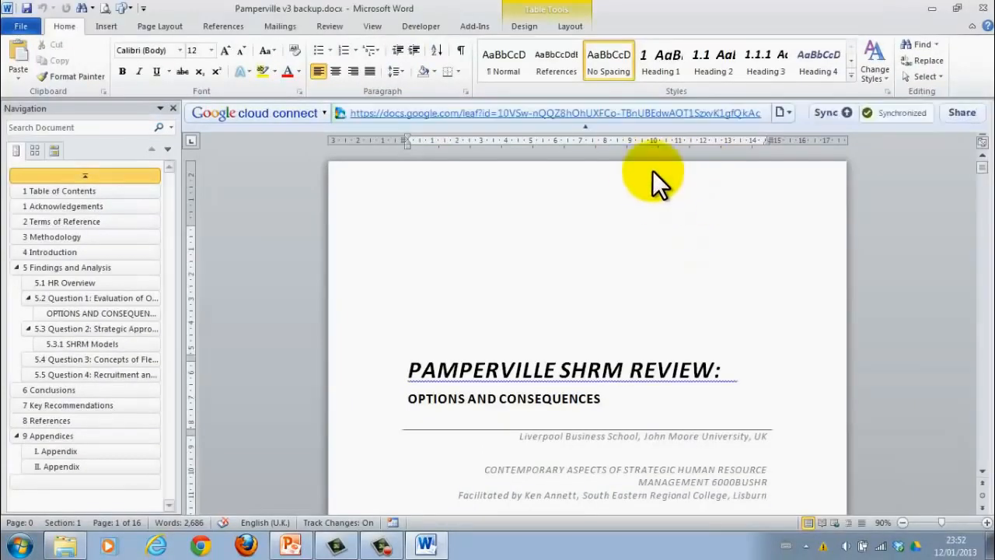
pyautogui.moveTo(661, 199)
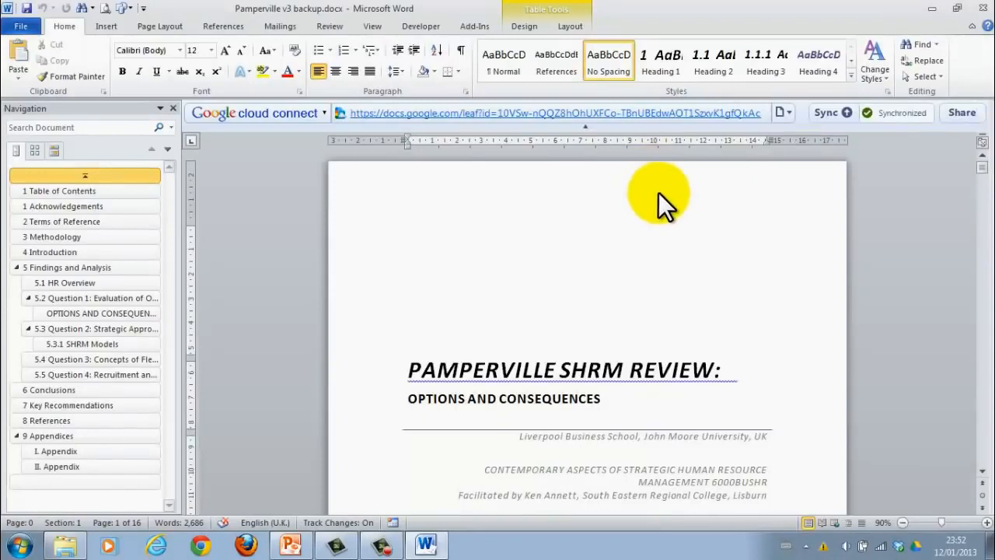
pyautogui.moveTo(666, 214)
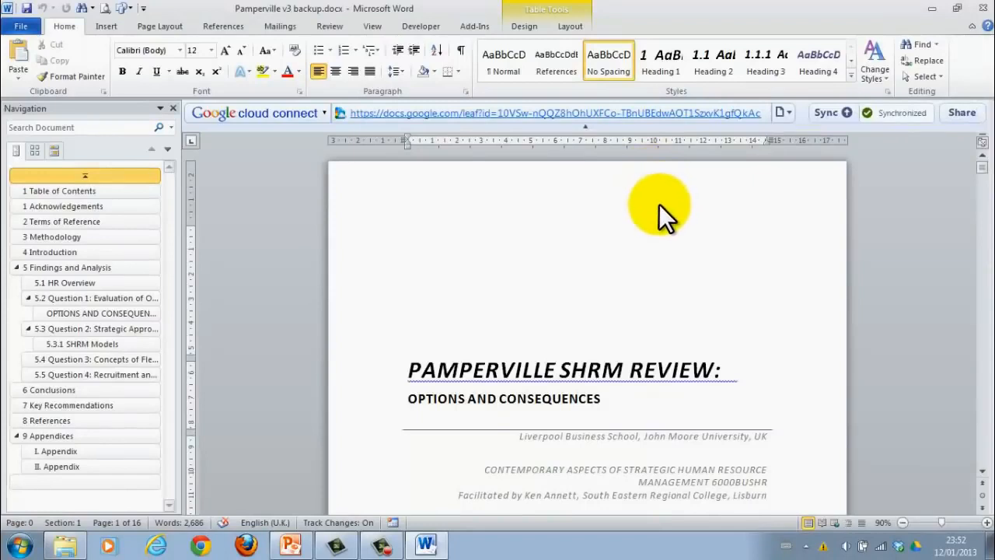